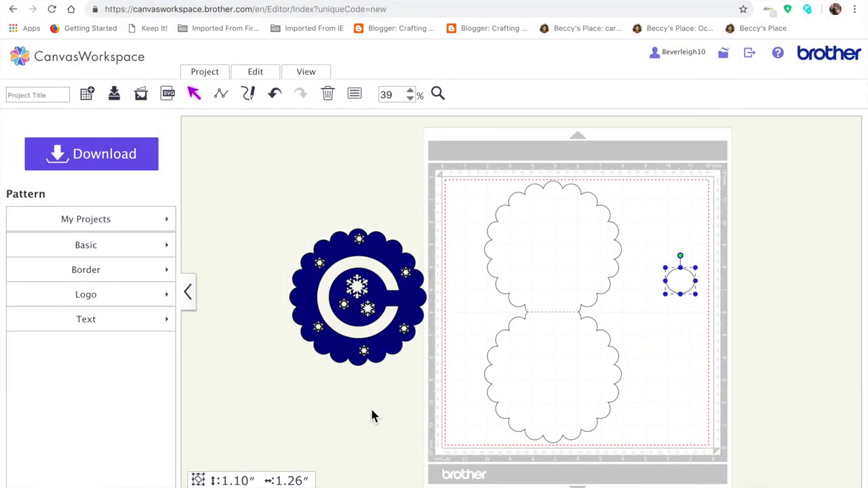
mouse_move(407, 336)
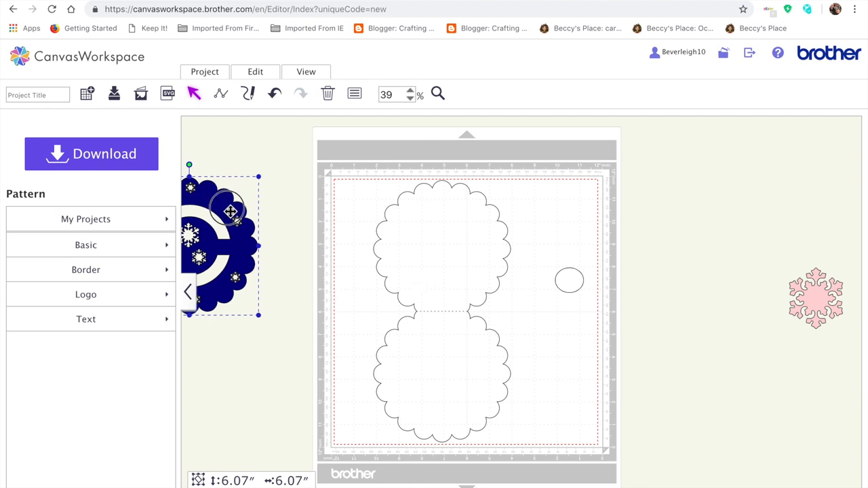
Step: Drag the card base, blue C-track, snowflake and circle off the mat to the right
left_click_drag(231, 210, 390, 260)
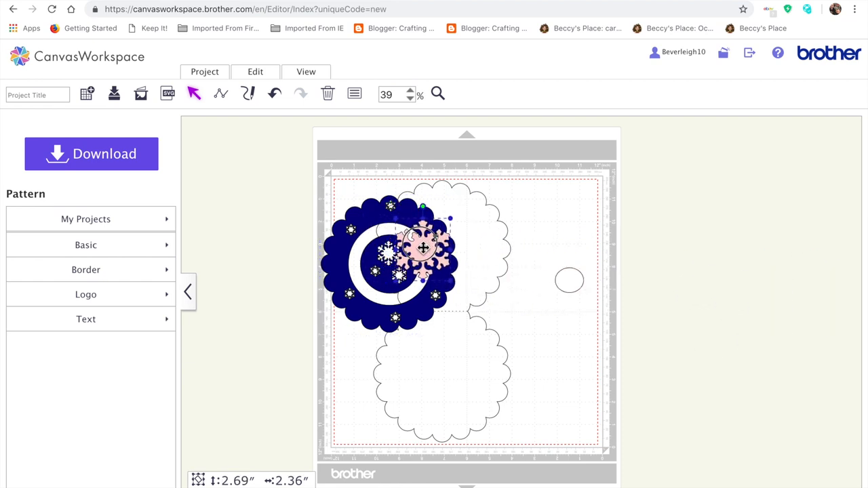
left_click_drag(420, 247, 649, 258)
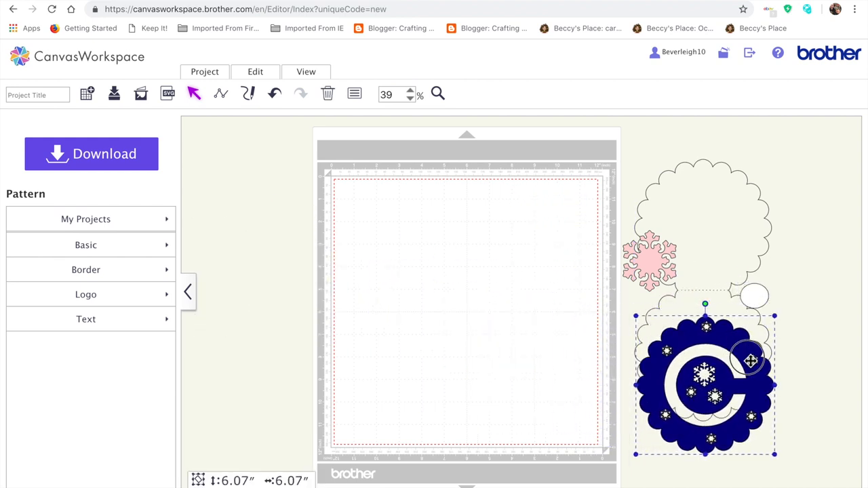
left_click_drag(751, 361, 719, 400)
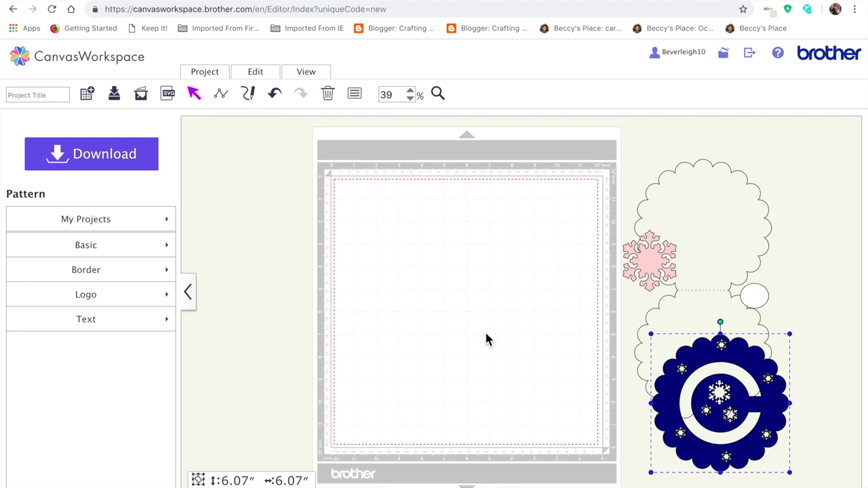
mouse_move(234, 241)
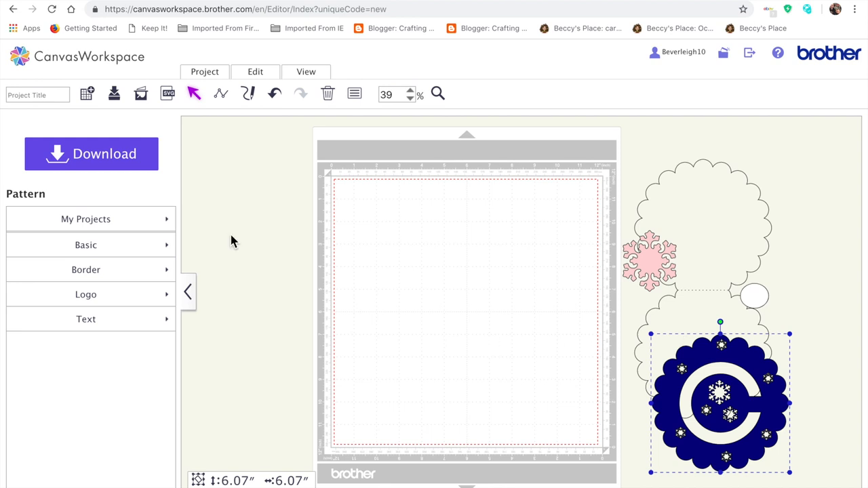
mouse_move(115, 168)
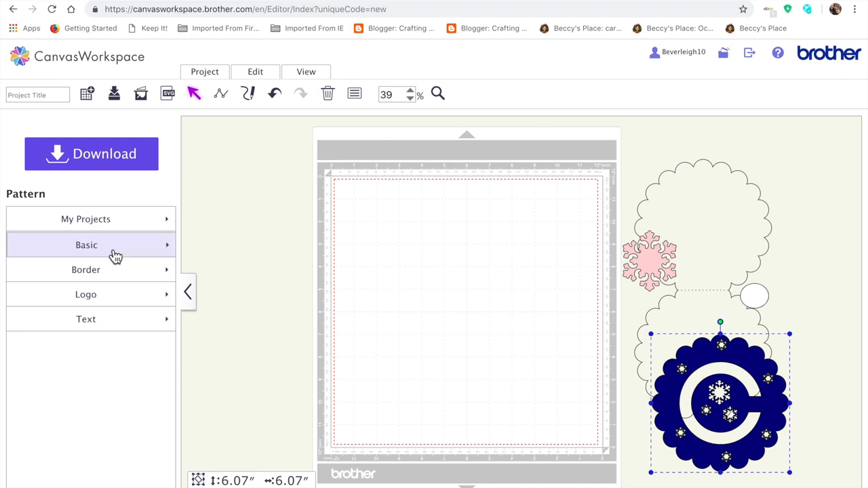
Step: Add a scalloped circle from Basic shapes and resize it to 6 by 6 inches
left_click(87, 244)
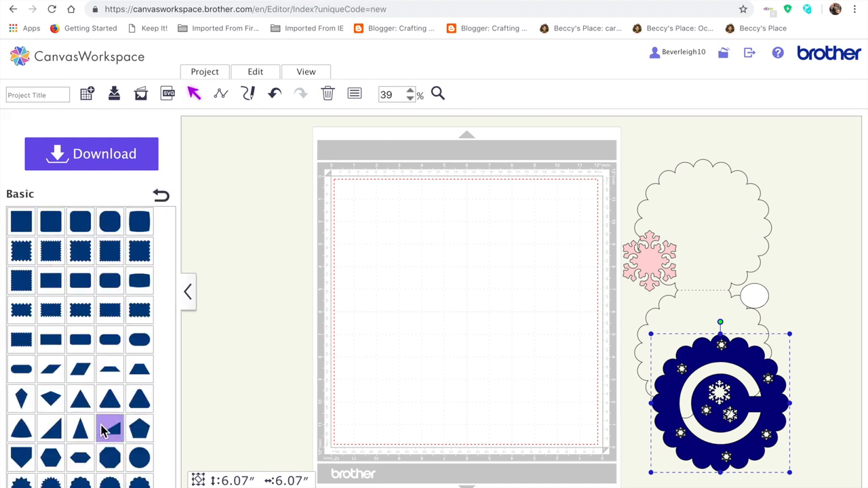
scroll("down", 3)
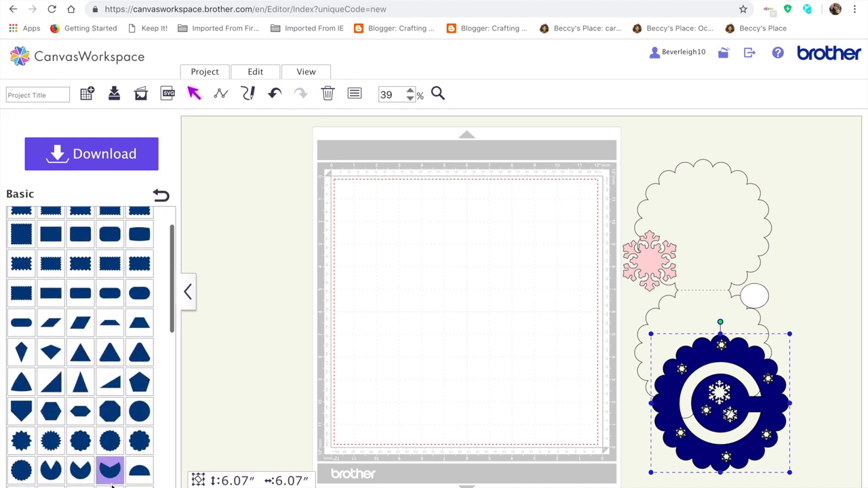
left_click(20, 469)
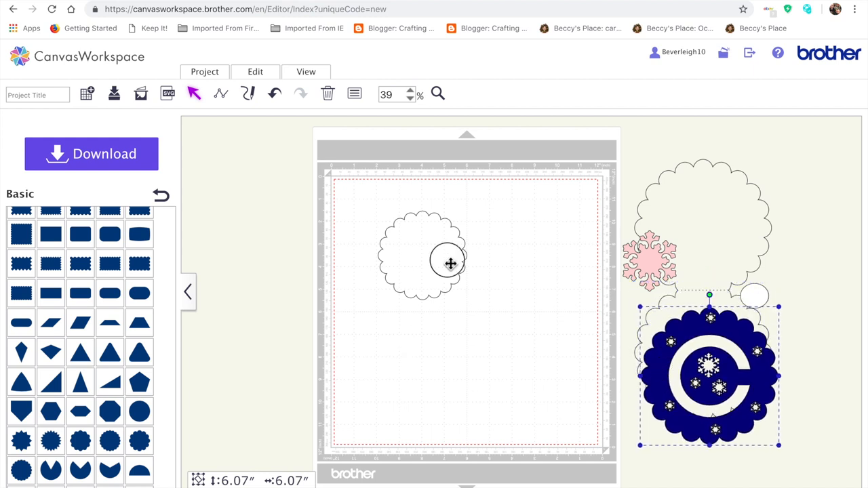
left_click(354, 94)
type("3.")
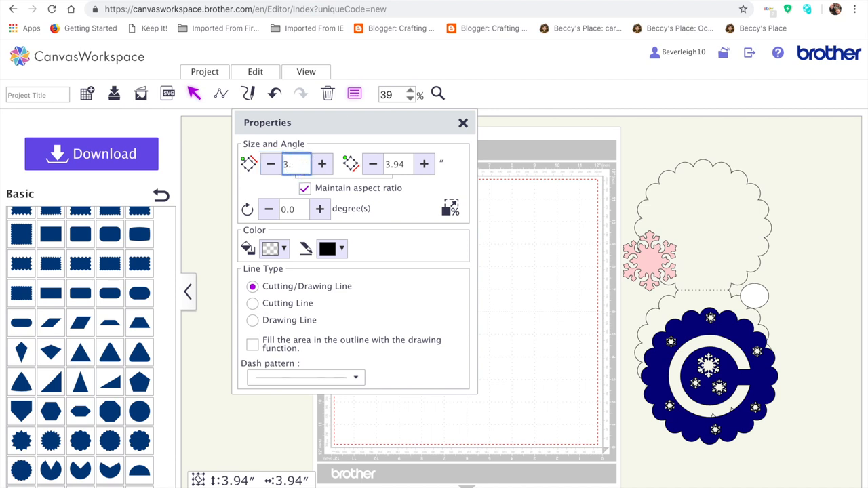
type("6")
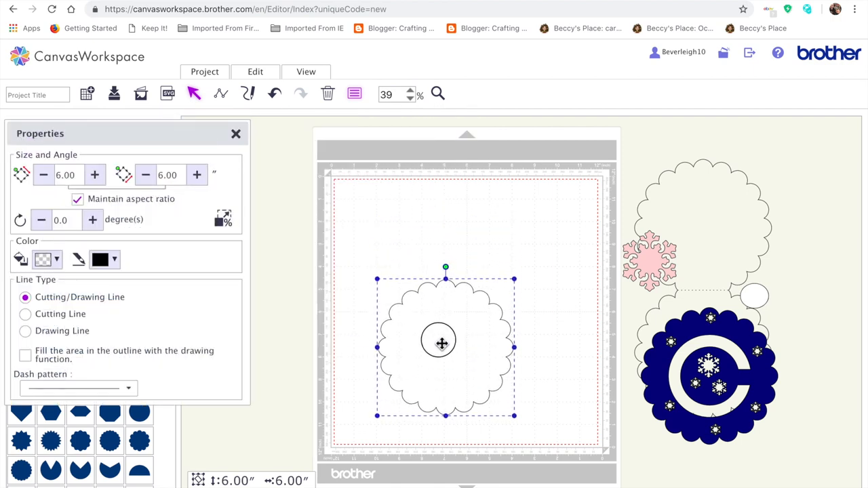
Step: Duplicate the 6-inch scalloped circle and stack the copy overlapping above the original
left_click_drag(441, 342, 445, 373)
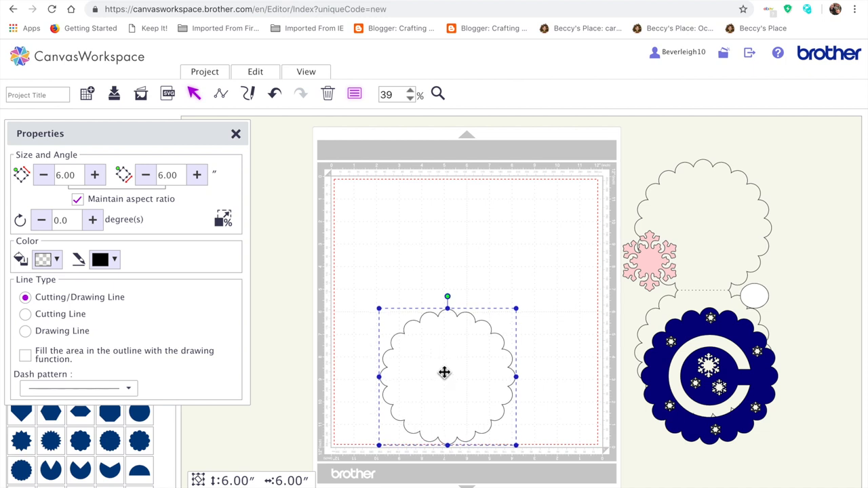
left_click_drag(445, 373, 481, 361)
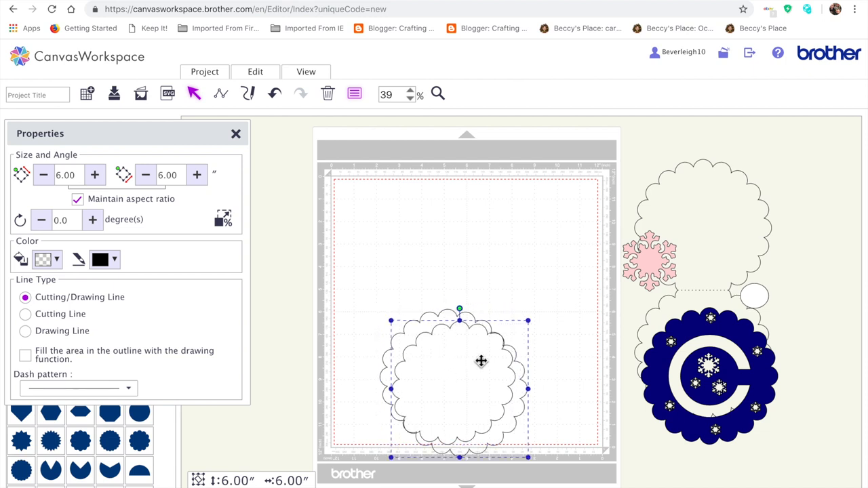
left_click_drag(480, 361, 462, 239)
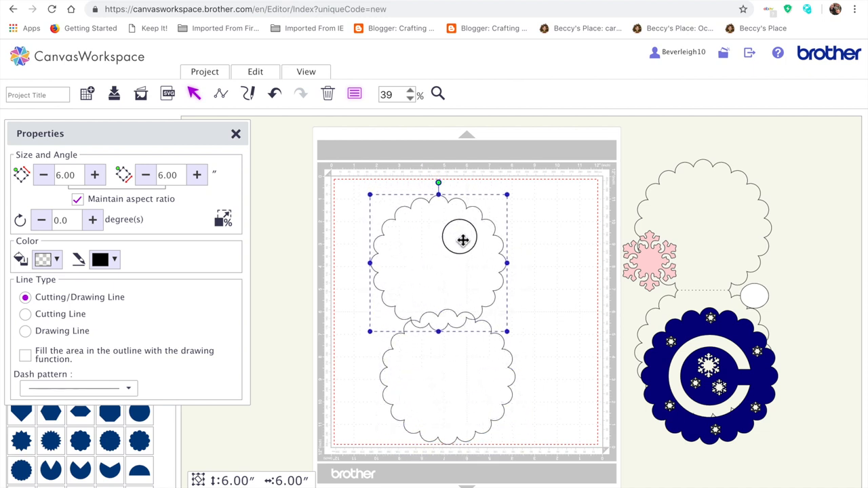
left_click_drag(464, 237, 442, 265)
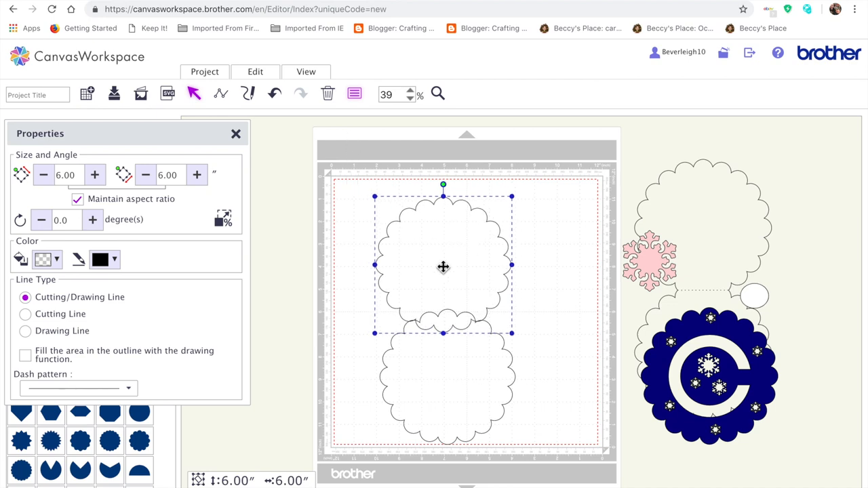
Step: Weld both scalloped circles into one 11.15 by 6.00 inch card base
left_click_drag(442, 265, 687, 271)
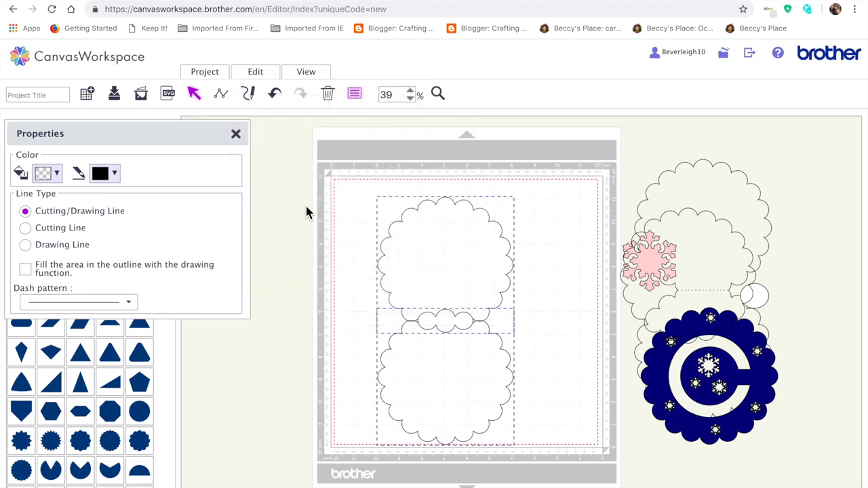
left_click(444, 258)
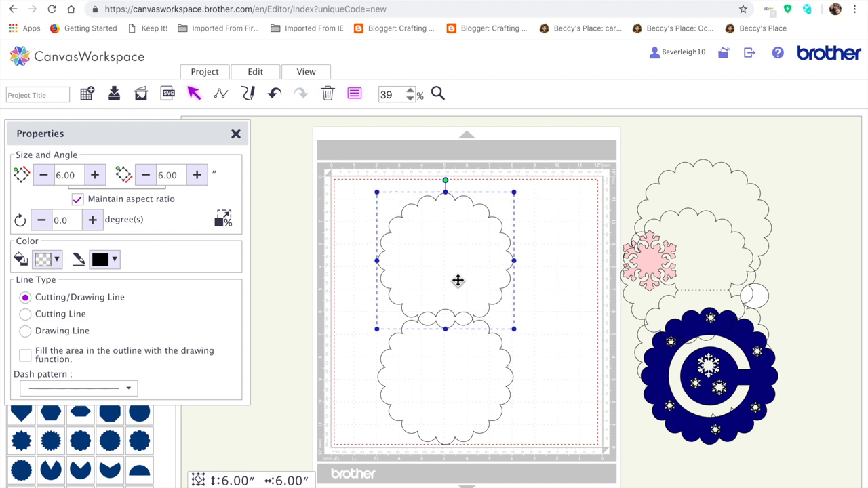
mouse_move(346, 216)
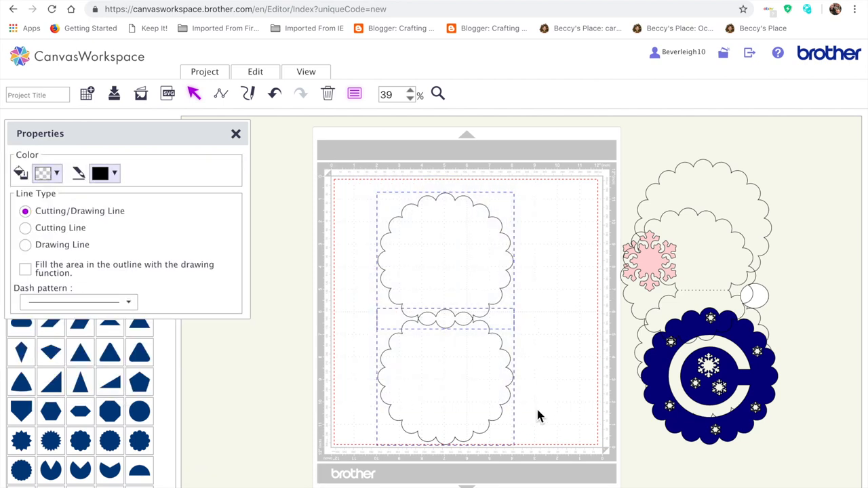
left_click(255, 70)
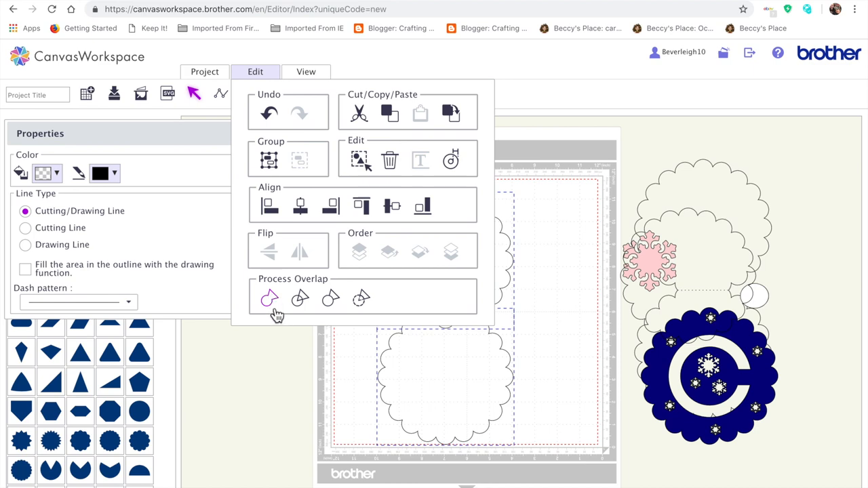
left_click(268, 298)
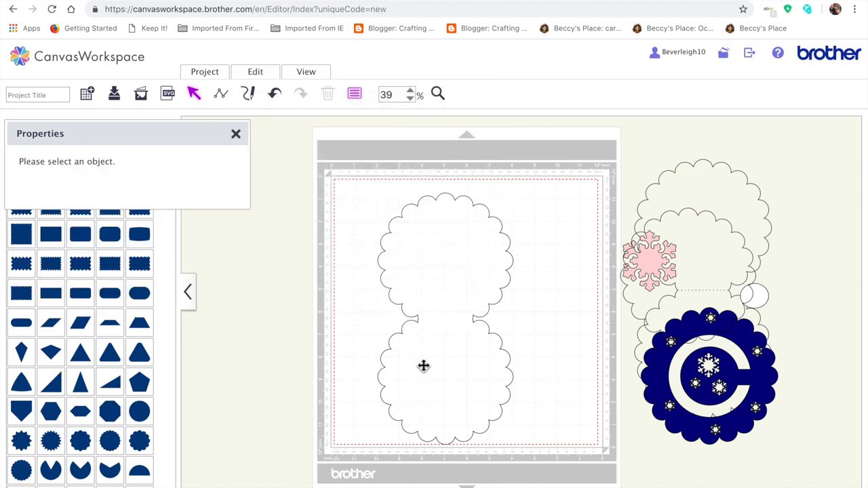
left_click(423, 366)
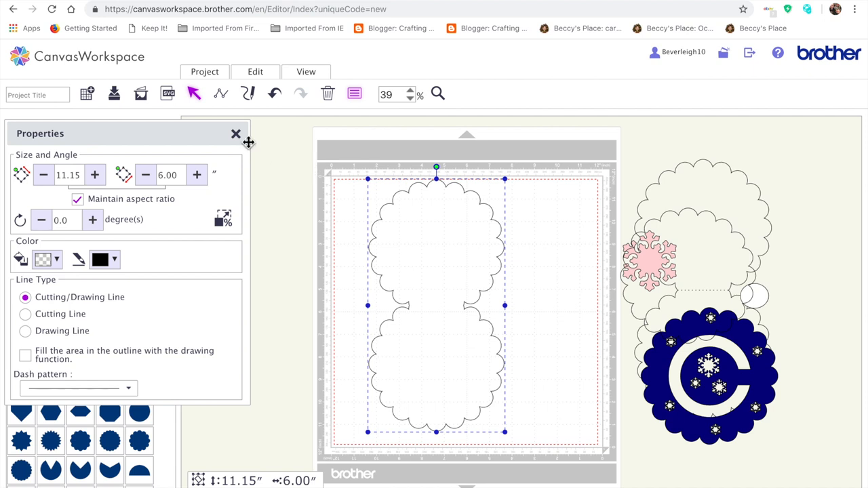
Step: Draw a 2.41-inch fold line across the join and make it a dashed cutting line
left_click(219, 93)
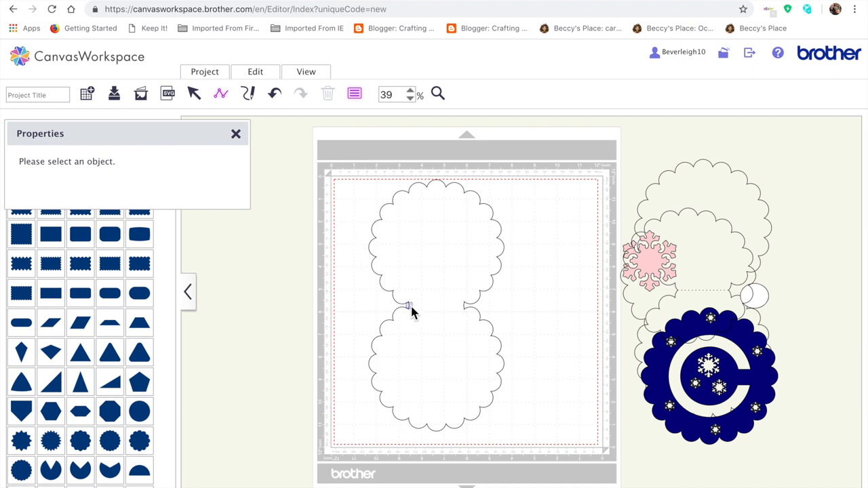
left_click_drag(408, 305, 463, 317)
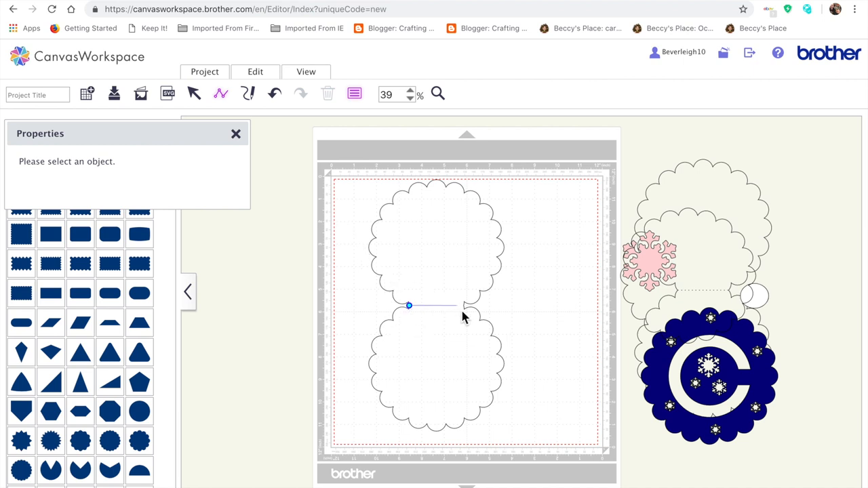
left_click(441, 305)
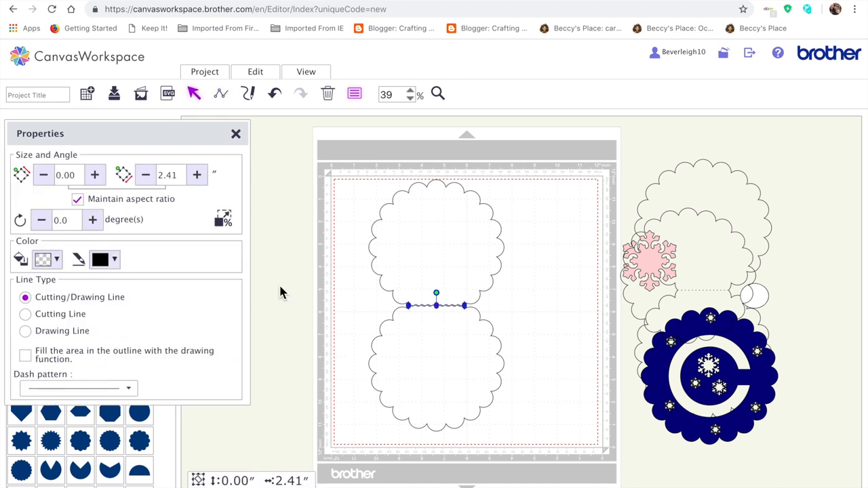
mouse_move(115, 339)
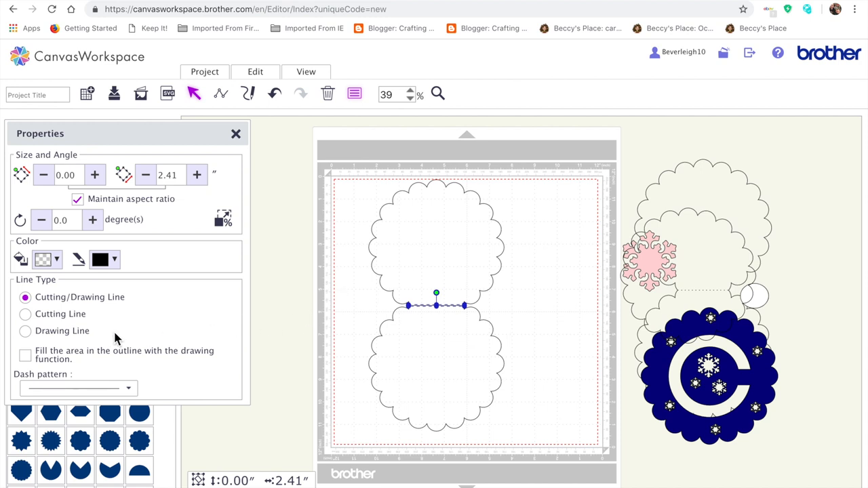
mouse_move(142, 279)
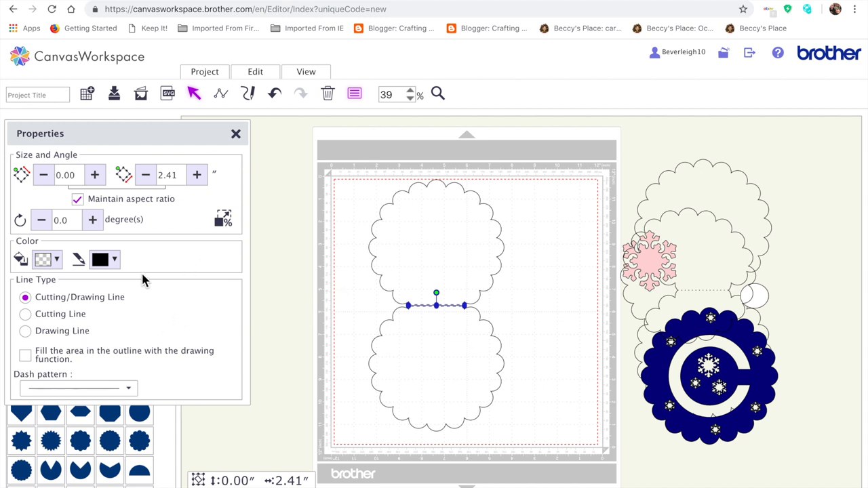
mouse_move(53, 327)
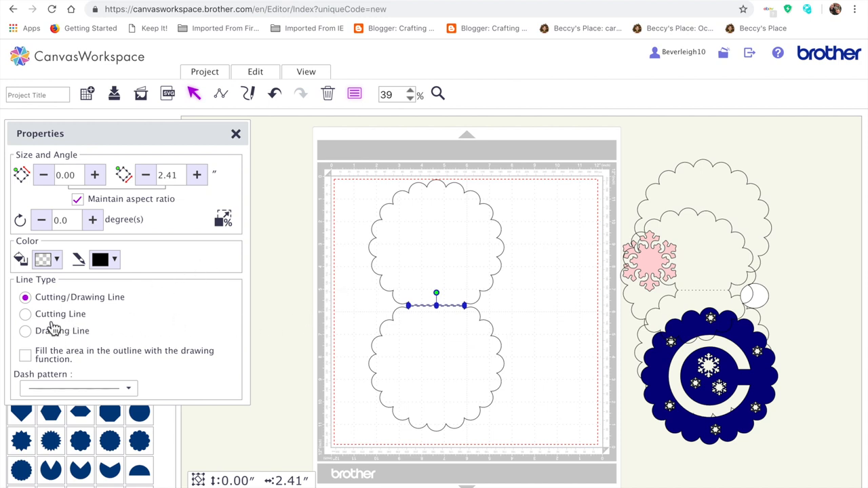
left_click(24, 315)
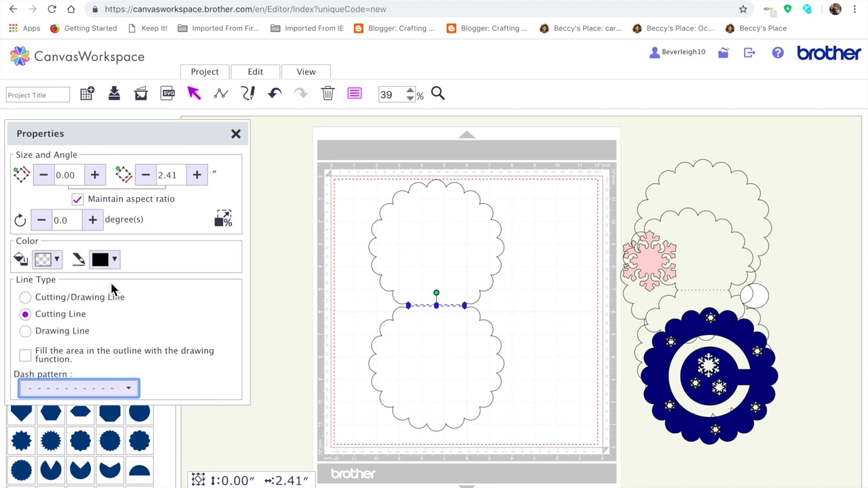
mouse_move(300, 216)
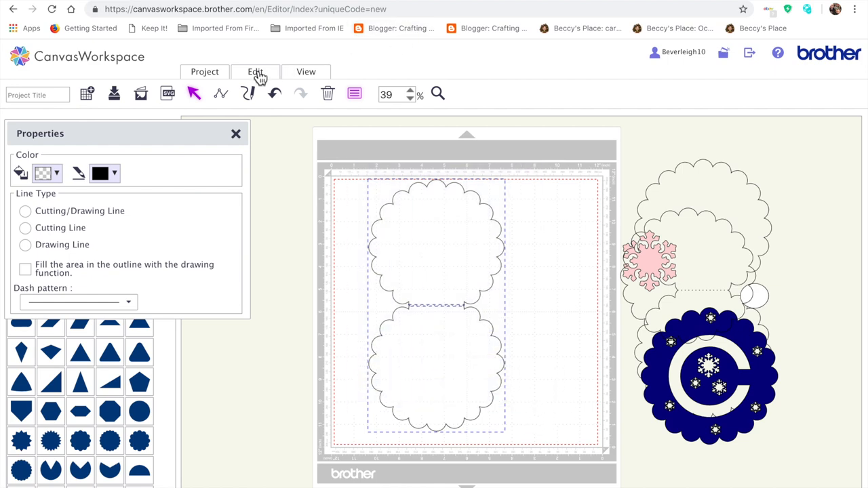
Step: Move the folded card off the mat leftward and place a scalloped circle at the mat's top left
left_click(255, 71)
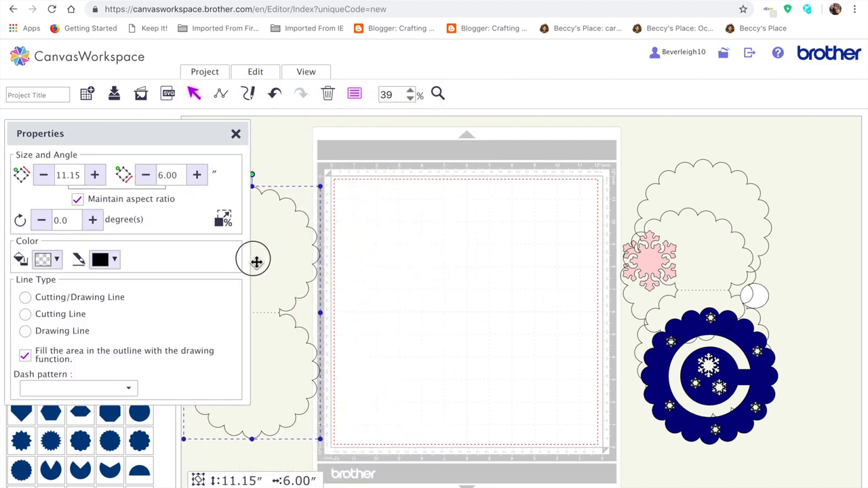
left_click_drag(256, 262, 293, 274)
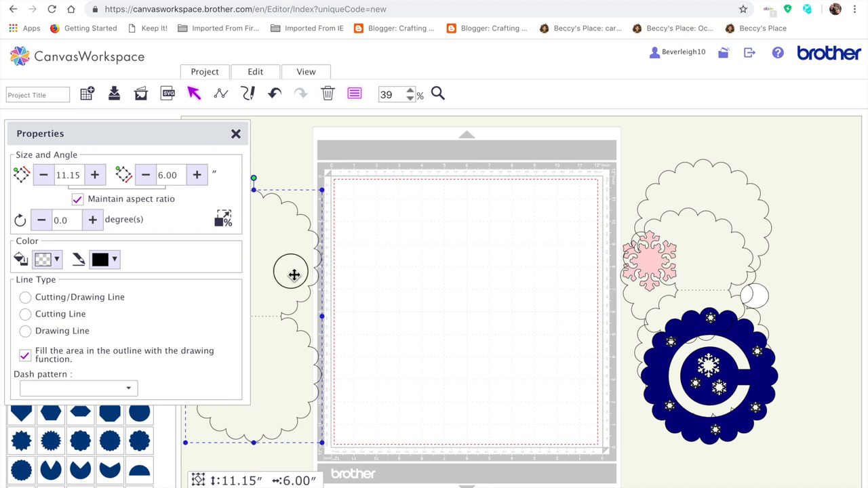
left_click_drag(295, 274, 263, 253)
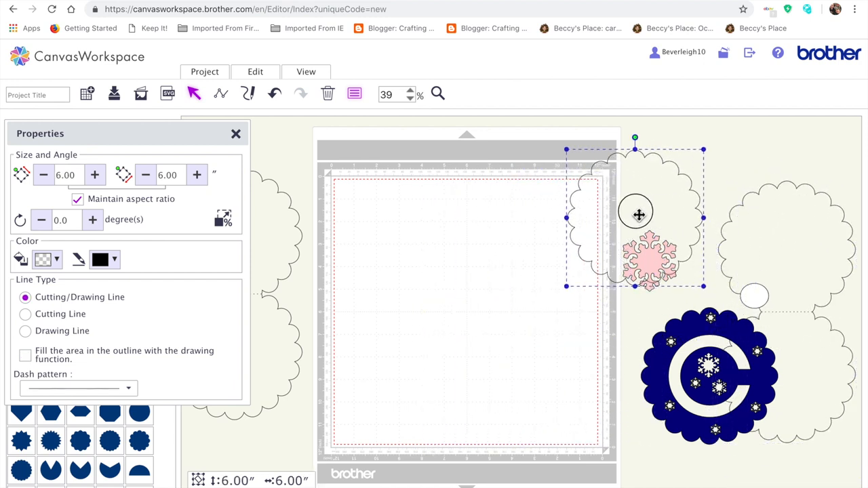
left_click_drag(634, 214, 427, 216)
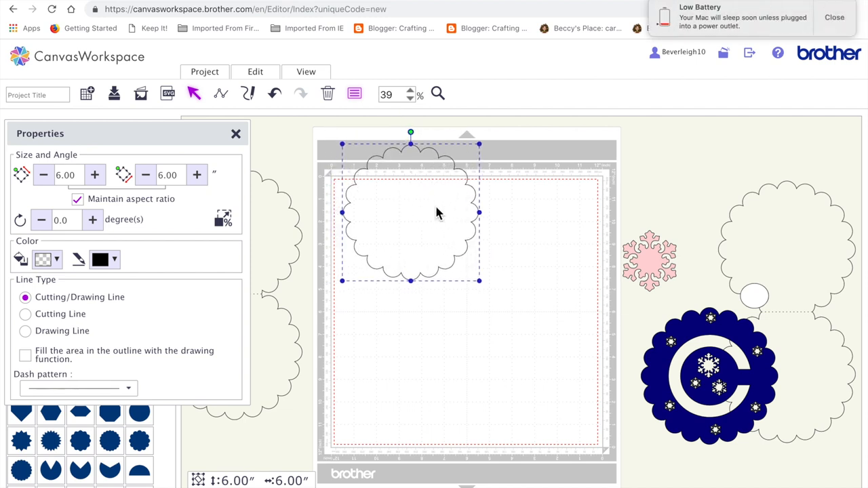
mouse_move(366, 329)
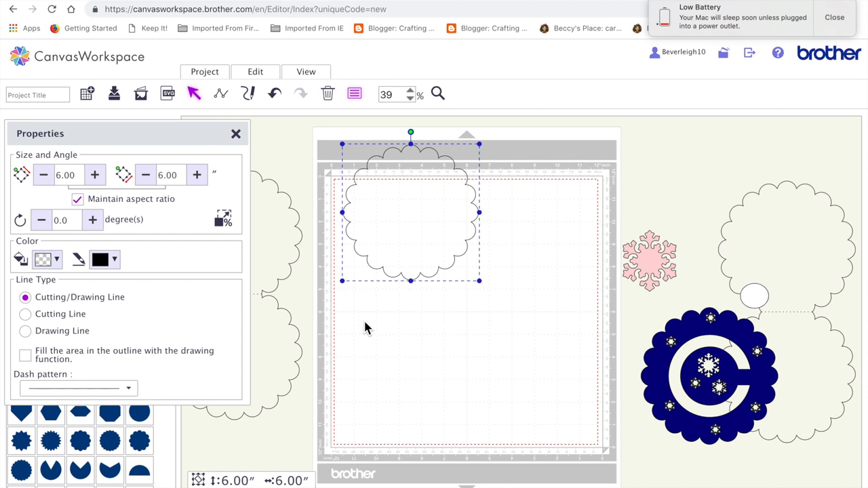
mouse_move(234, 127)
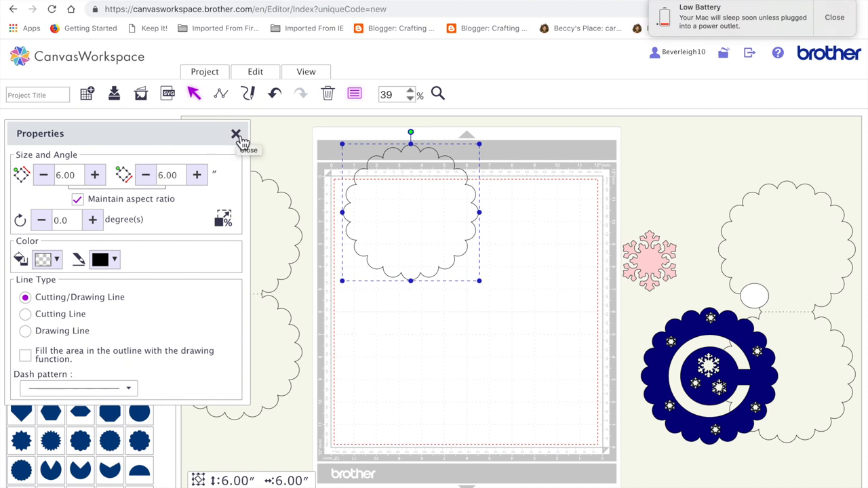
left_click(236, 134)
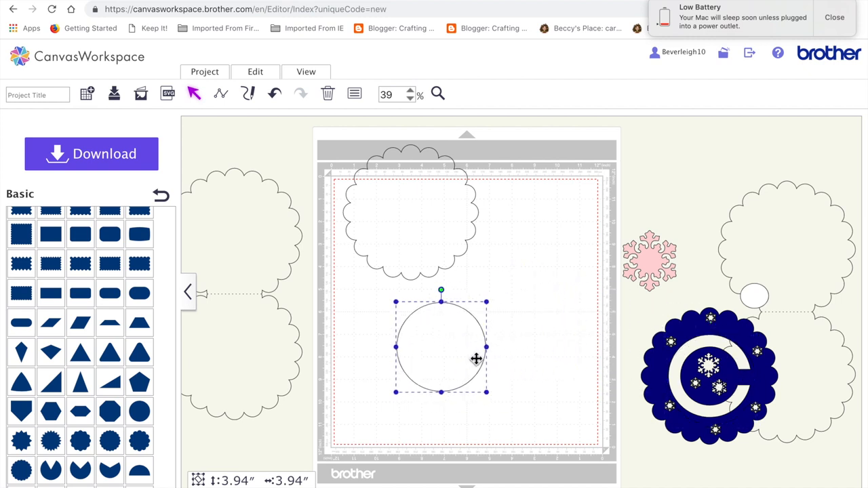
mouse_move(448, 347)
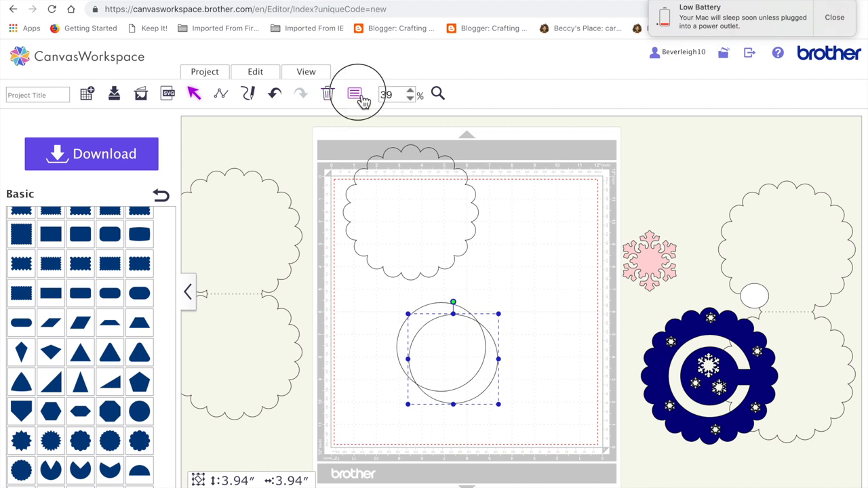
Step: Resize the duplicate circle to 2.85 inches inside the 3.94-inch circle
left_click(354, 93)
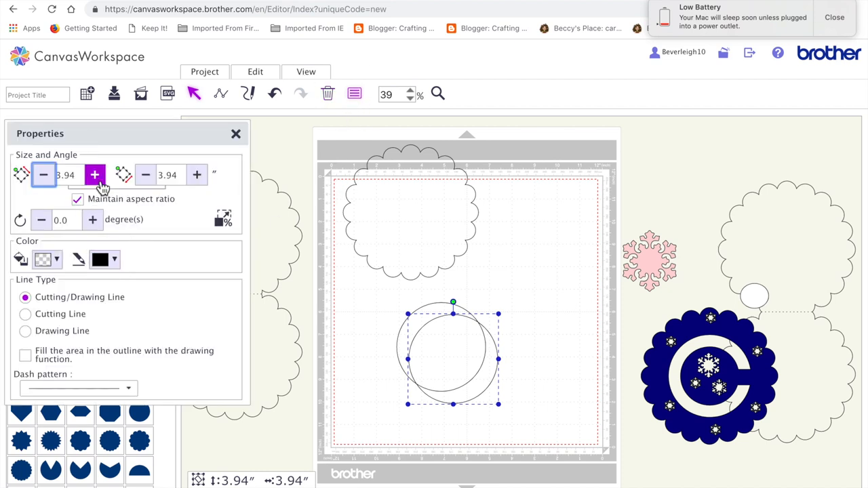
left_click(43, 175)
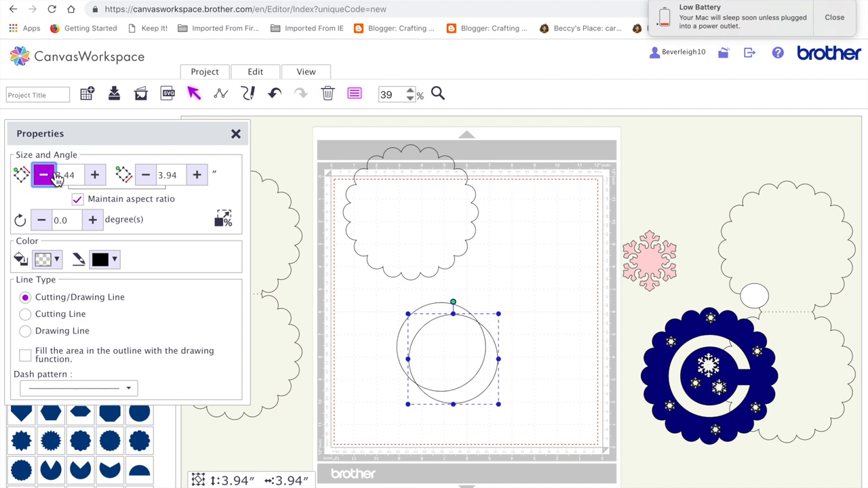
left_click(43, 175)
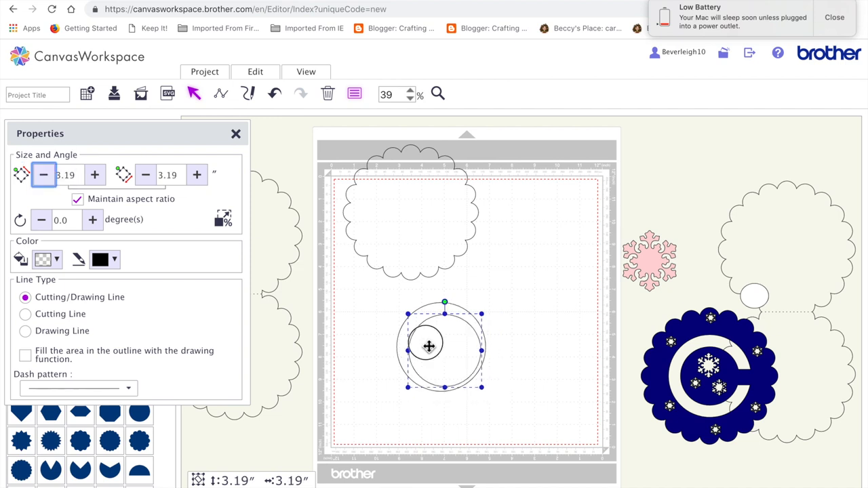
left_click_drag(428, 347, 423, 342)
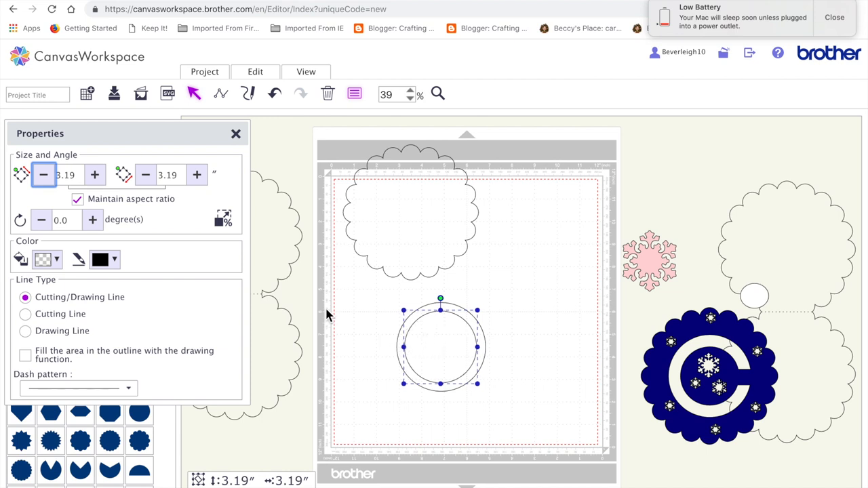
left_click(44, 175)
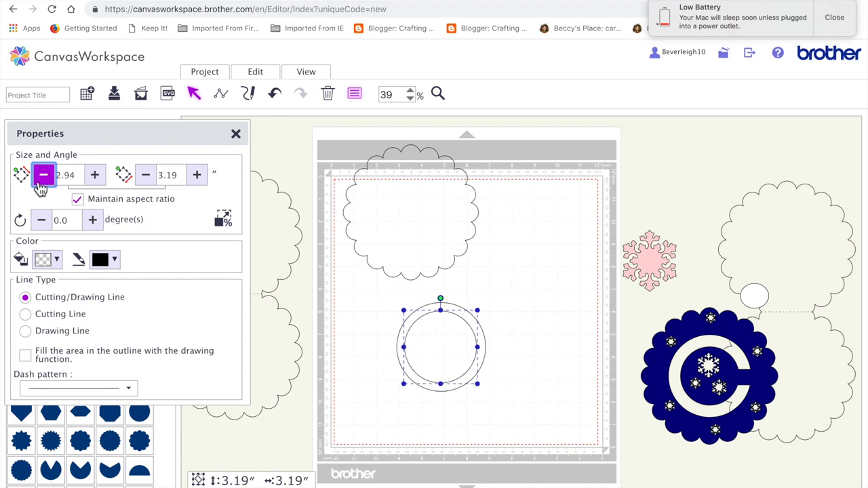
left_click(44, 175)
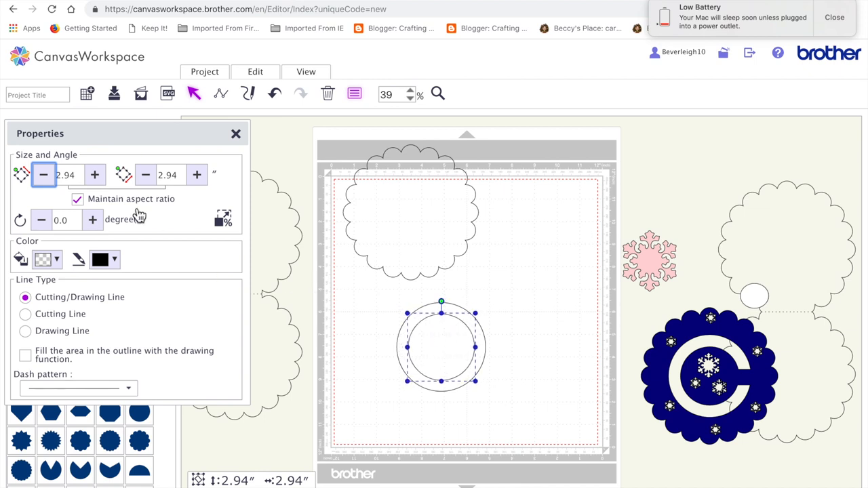
type("2.8")
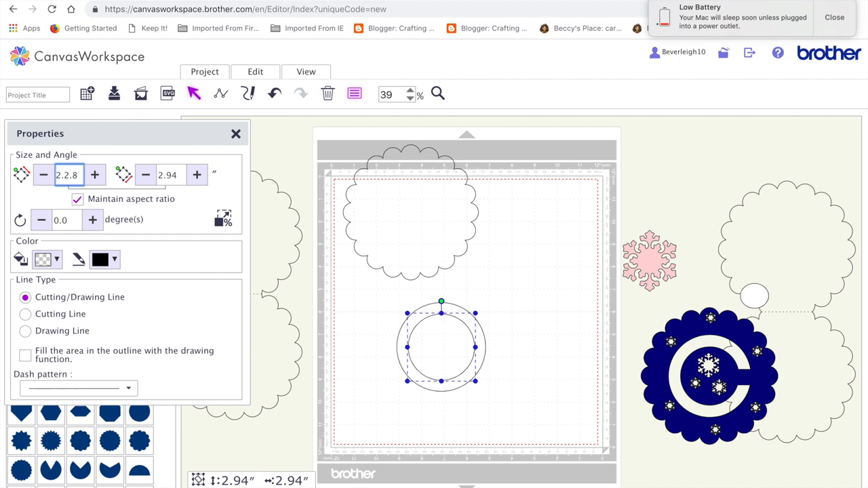
left_click(68, 175)
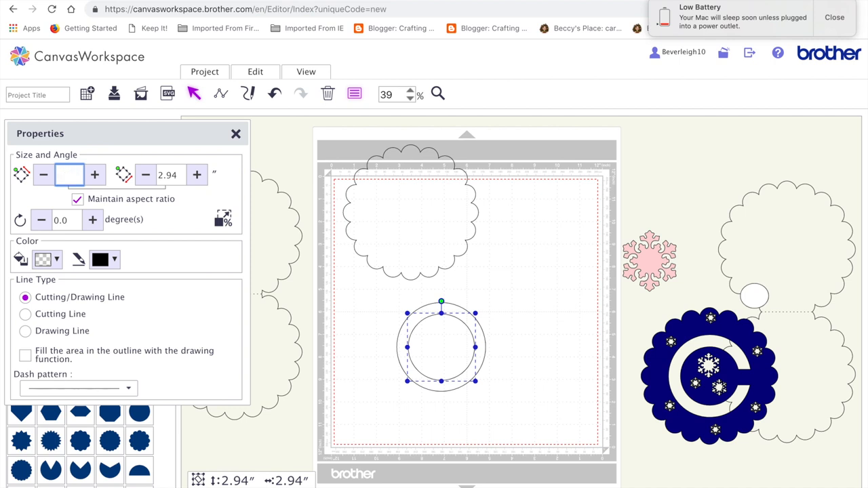
type("2.85")
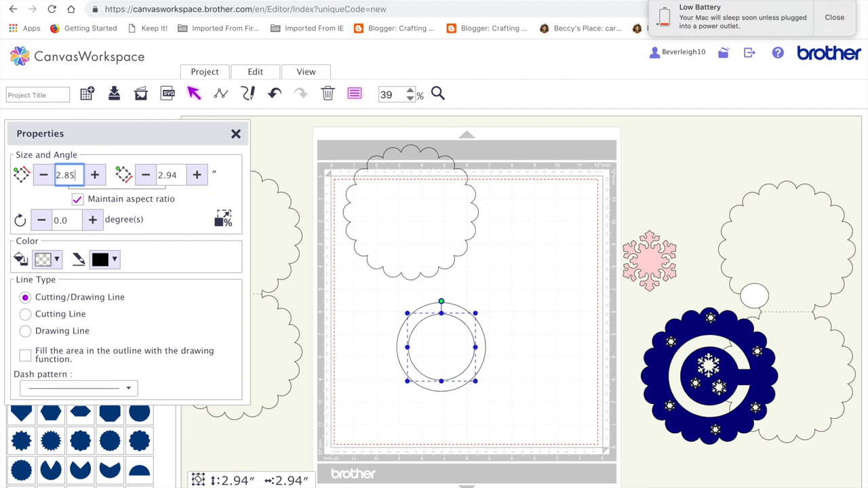
left_click(145, 175)
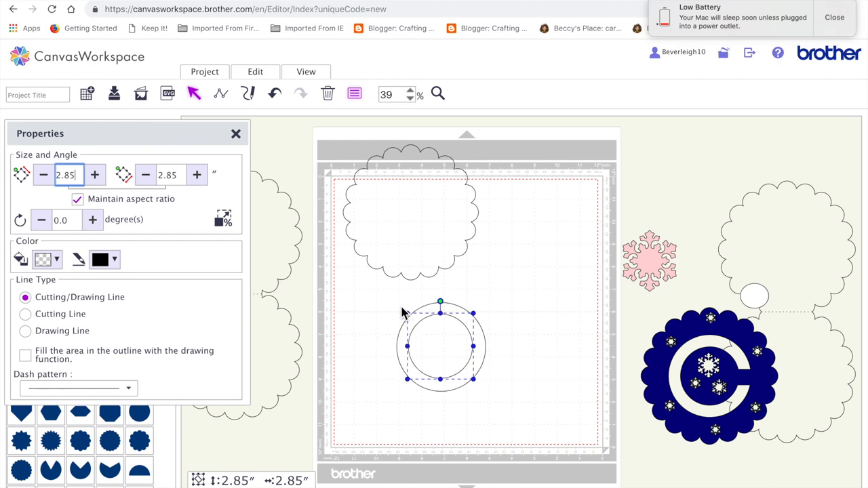
Step: Centre-align both circles into a ring and fill it orange
left_click(255, 70)
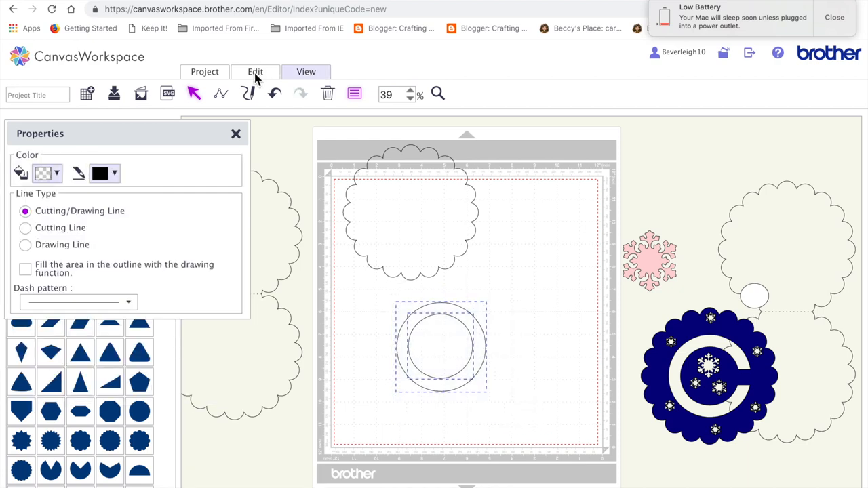
left_click(255, 70)
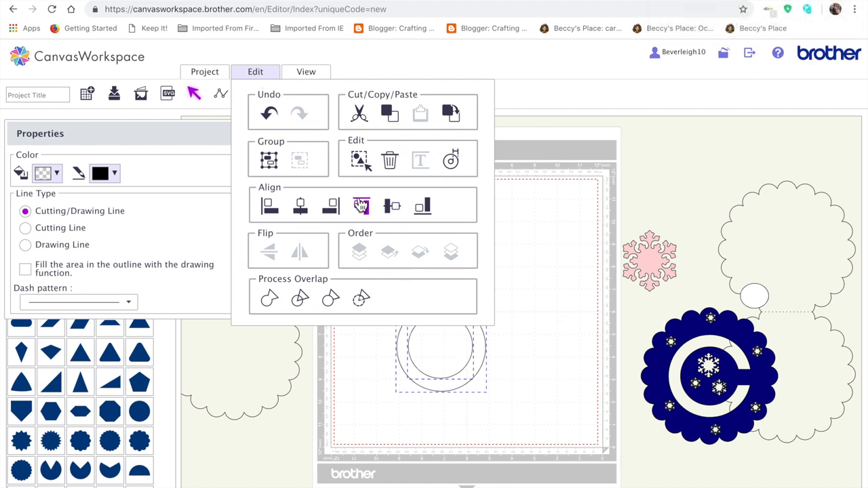
left_click(254, 71)
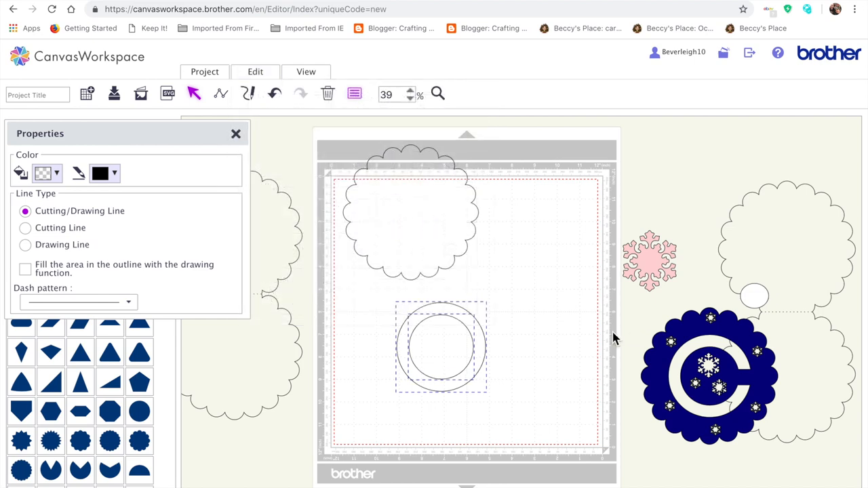
left_click(440, 346)
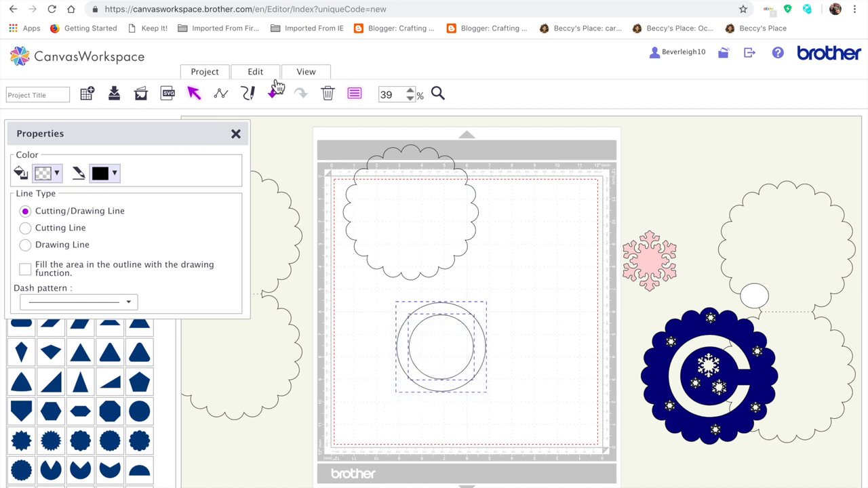
left_click(255, 71)
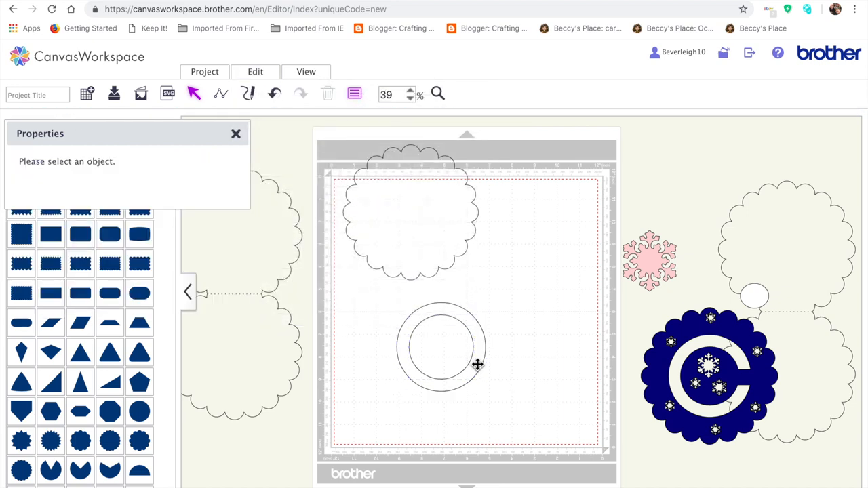
left_click(442, 346)
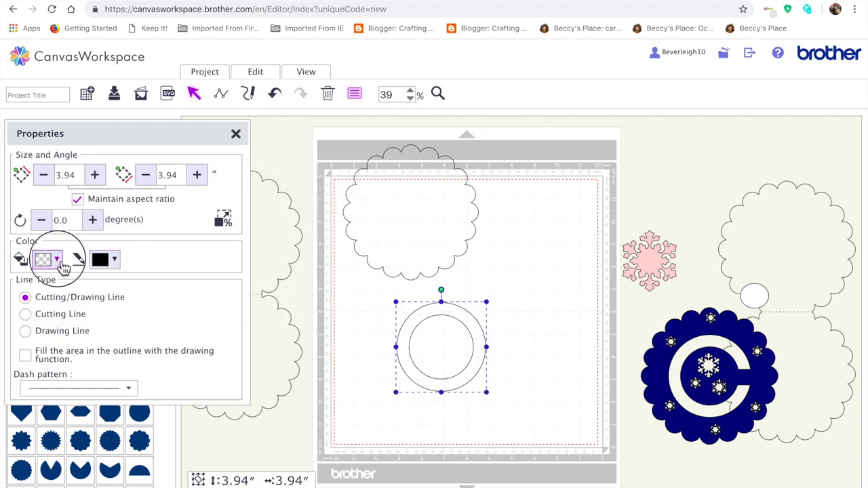
left_click(43, 259)
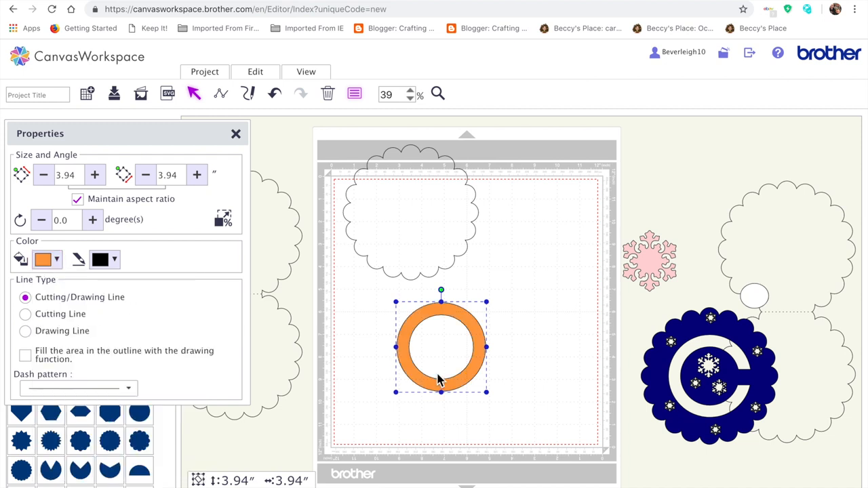
mouse_move(450, 371)
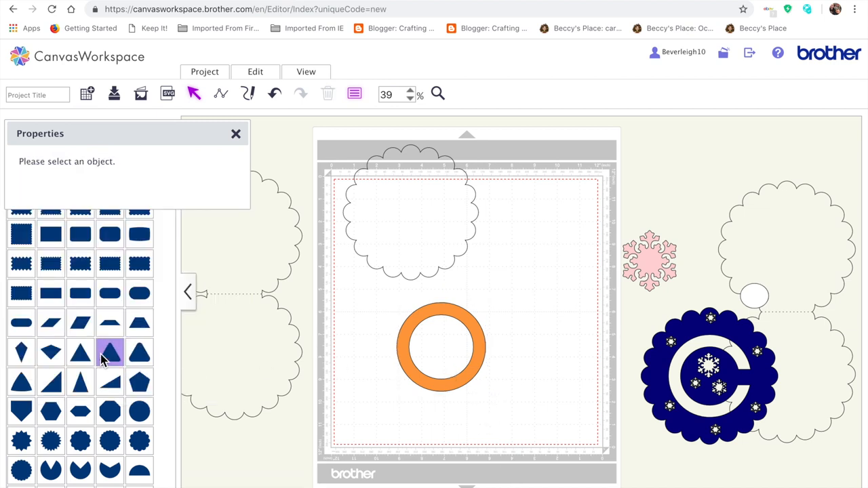
mouse_move(110, 292)
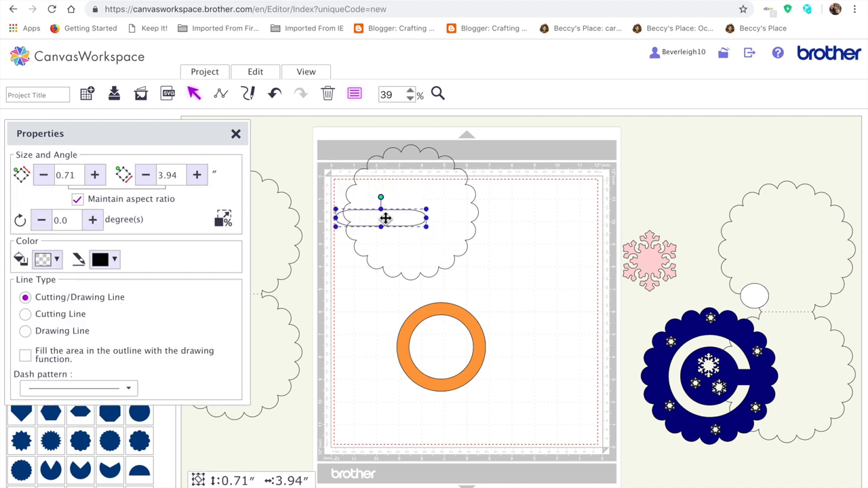
Step: Place the rounded slot shape across the ring's right side and align the two
left_click_drag(385, 217, 485, 346)
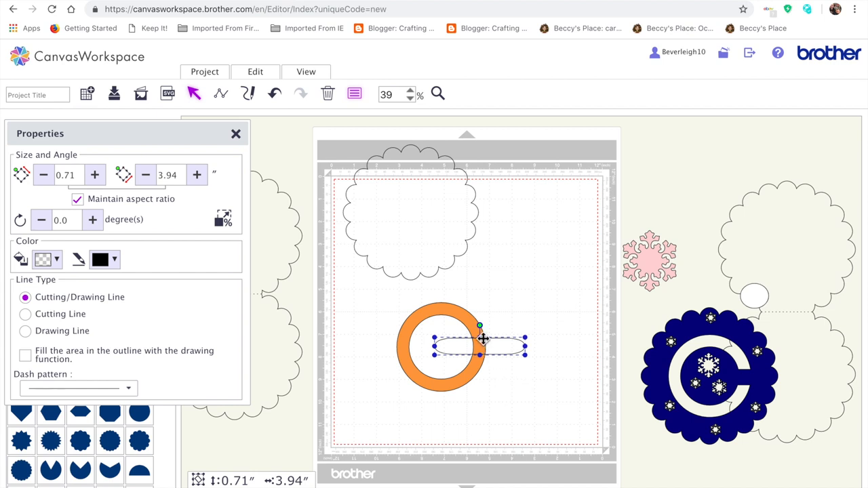
mouse_move(409, 239)
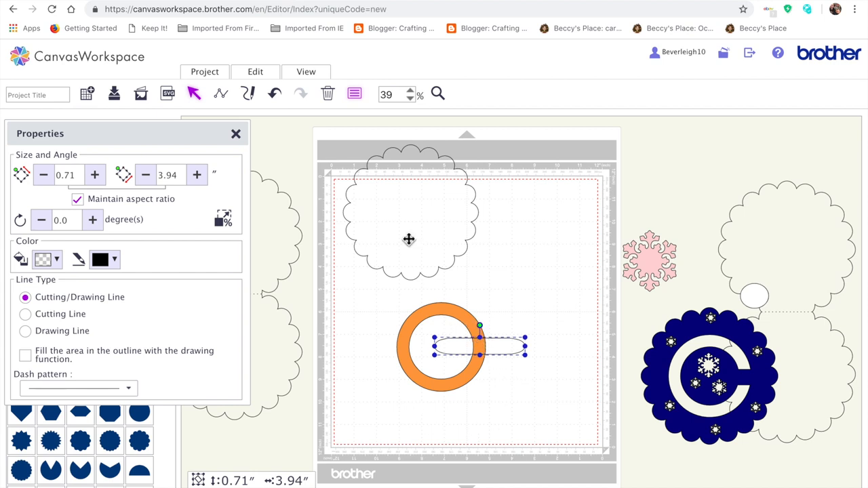
mouse_move(434, 262)
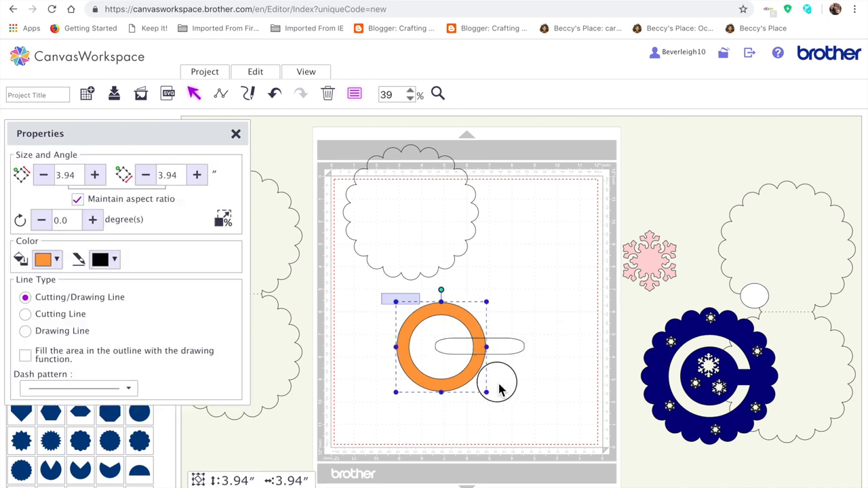
left_click(255, 71)
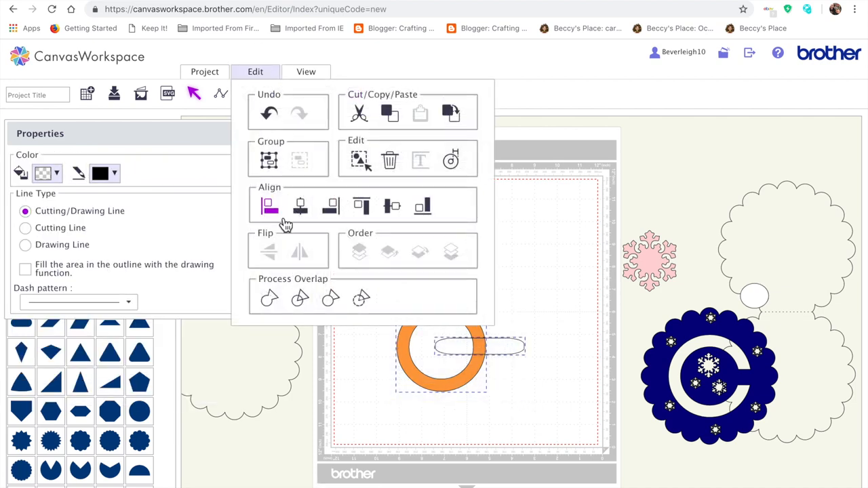
mouse_move(301, 206)
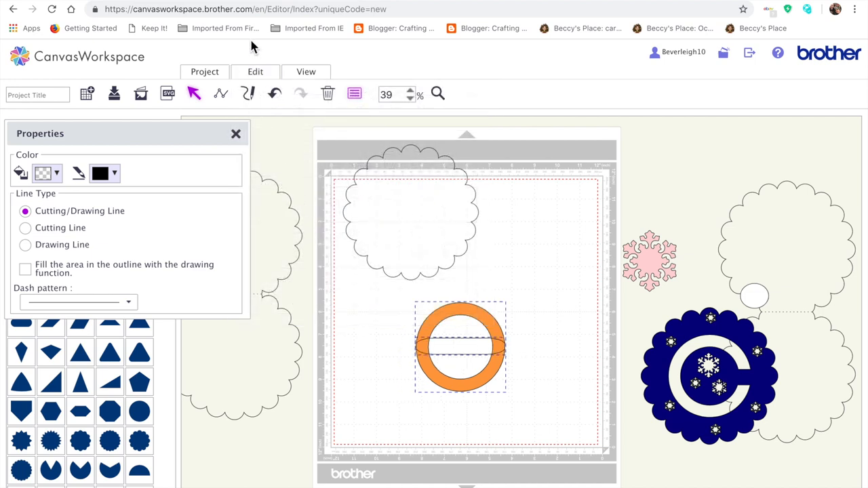
left_click(255, 70)
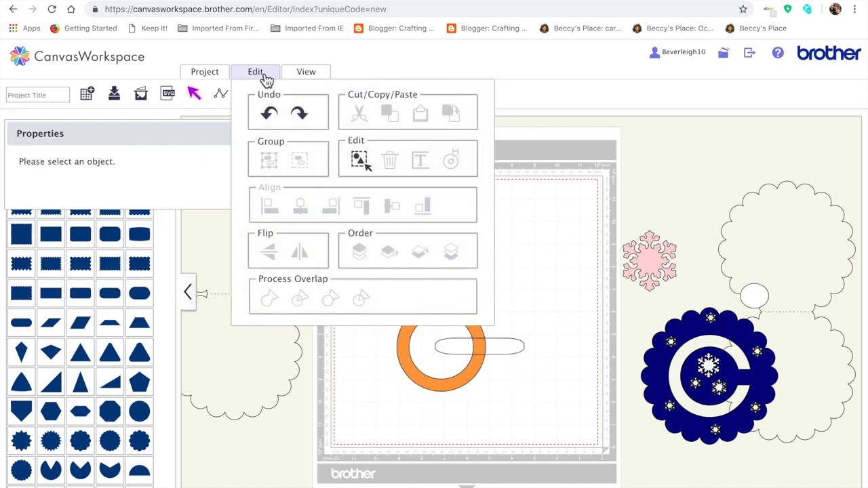
left_click(441, 346)
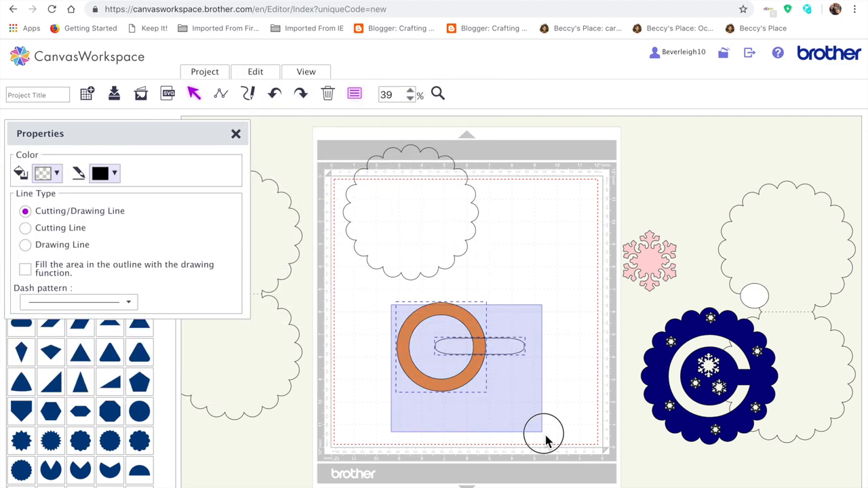
Step: Remove the overlapped slot from the ring, leaving an orange C-shaped track
left_click(254, 71)
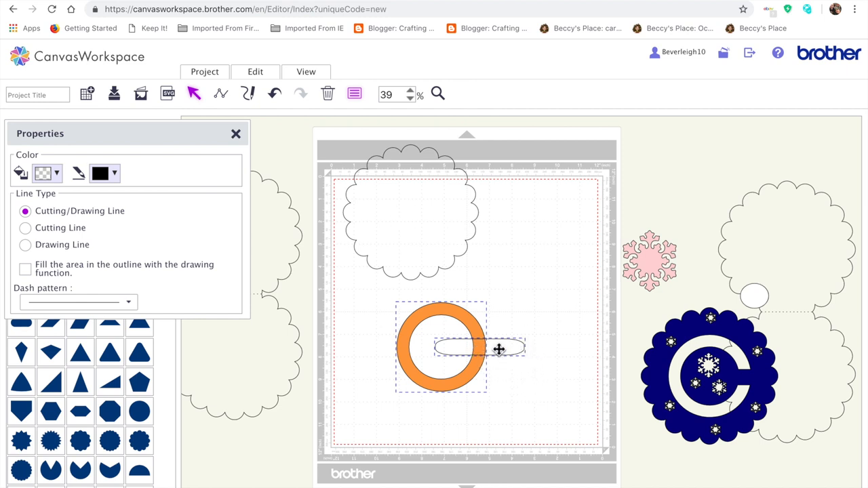
left_click(255, 71)
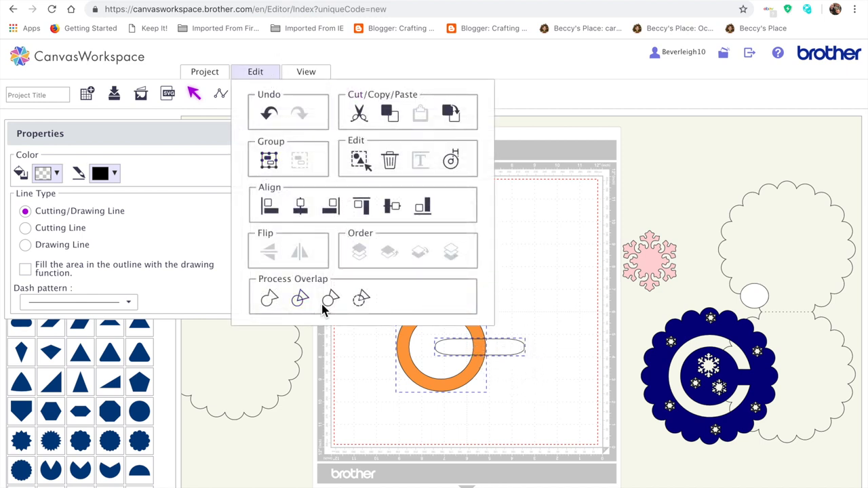
mouse_move(331, 299)
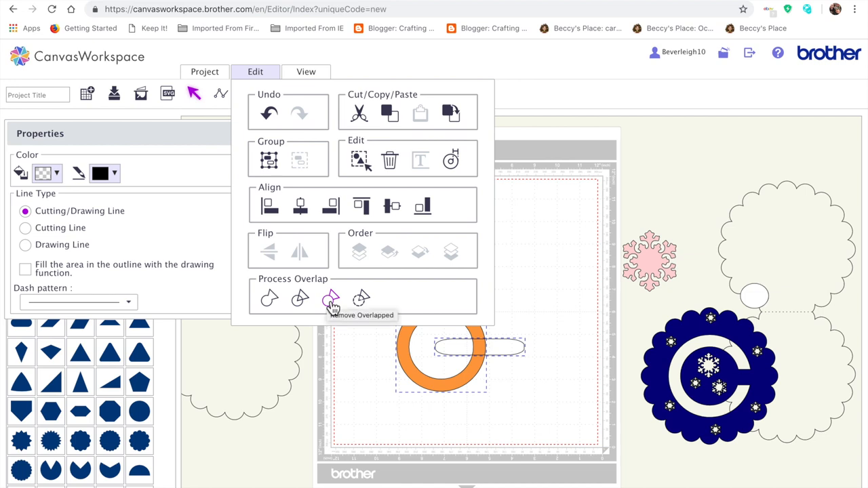
left_click(331, 298)
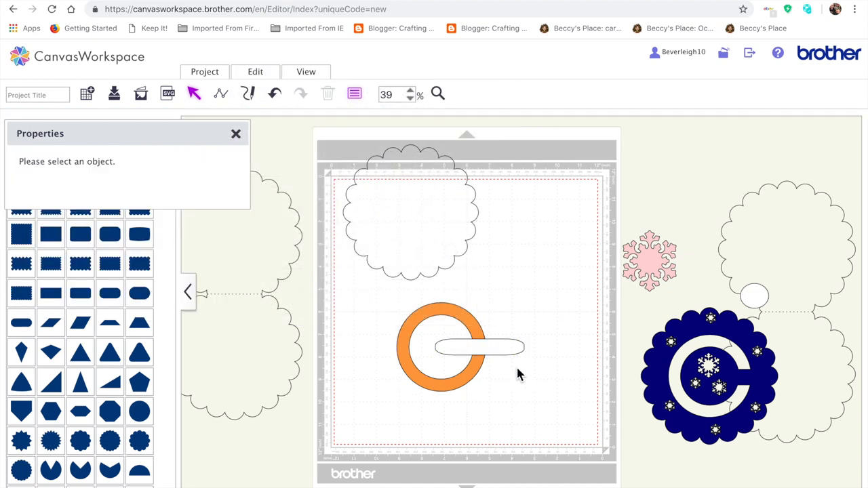
left_click_drag(477, 347, 554, 255)
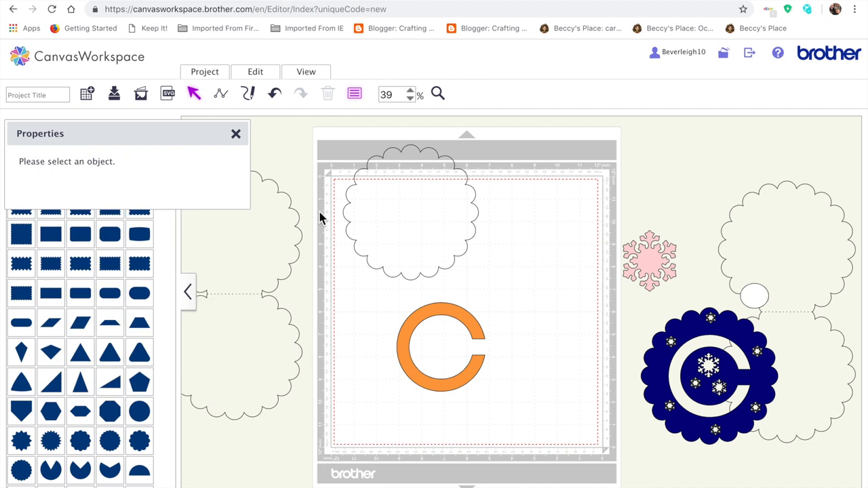
Step: Cut the C track out of the 6-inch scalloped circle and fill the result navy
left_click(440, 346)
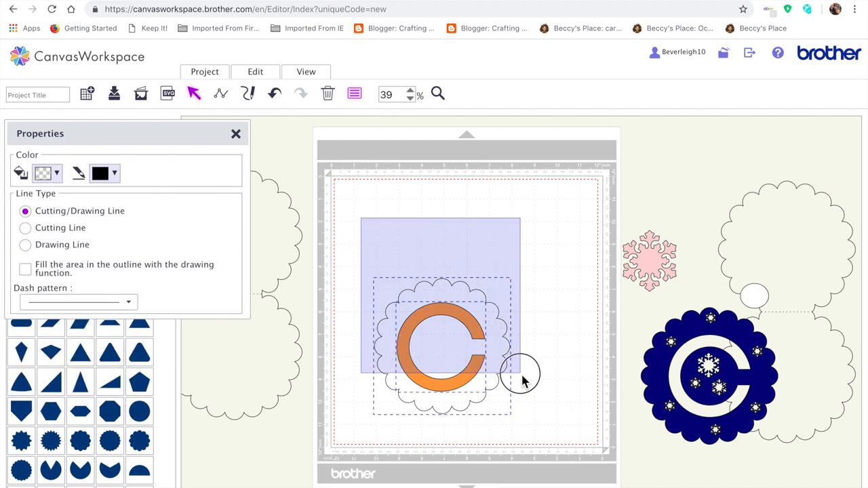
left_click(255, 71)
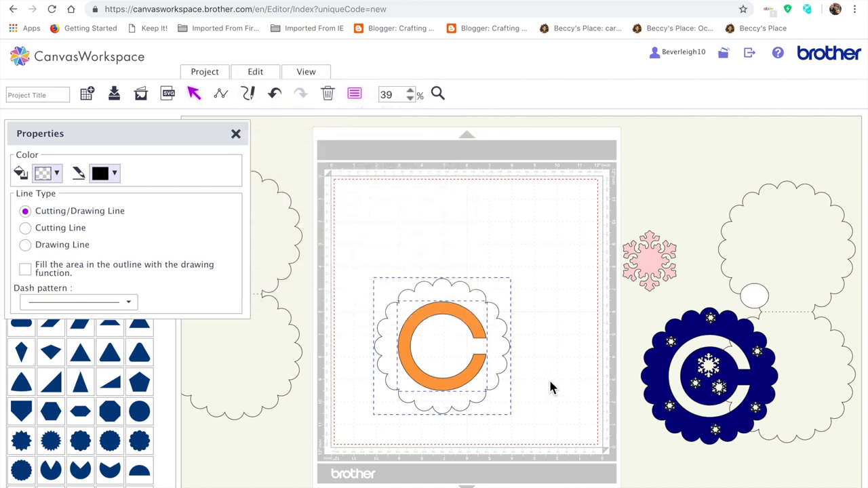
left_click(442, 345)
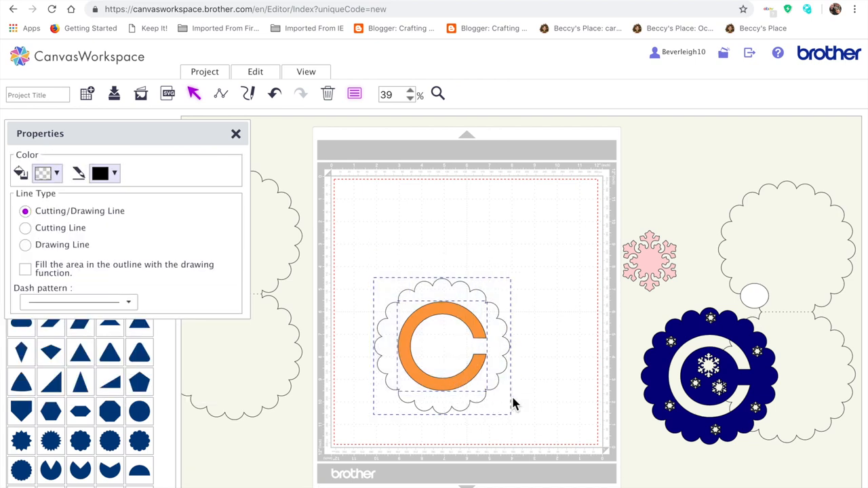
left_click(255, 70)
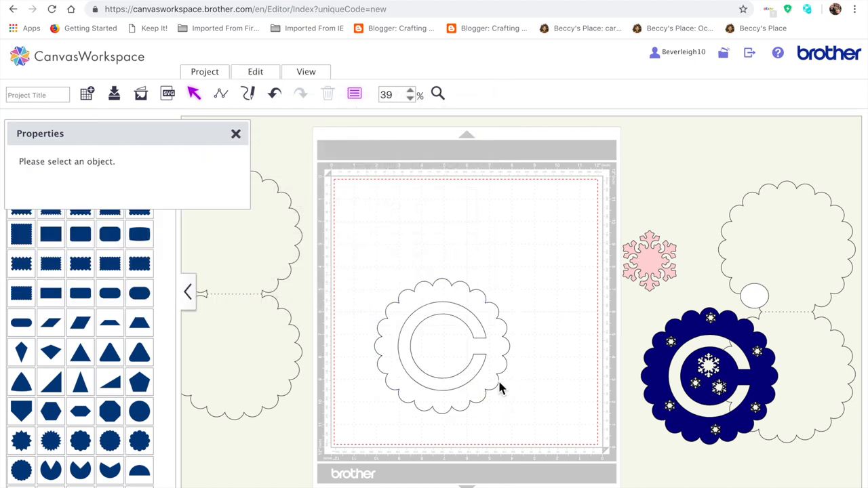
left_click(442, 346)
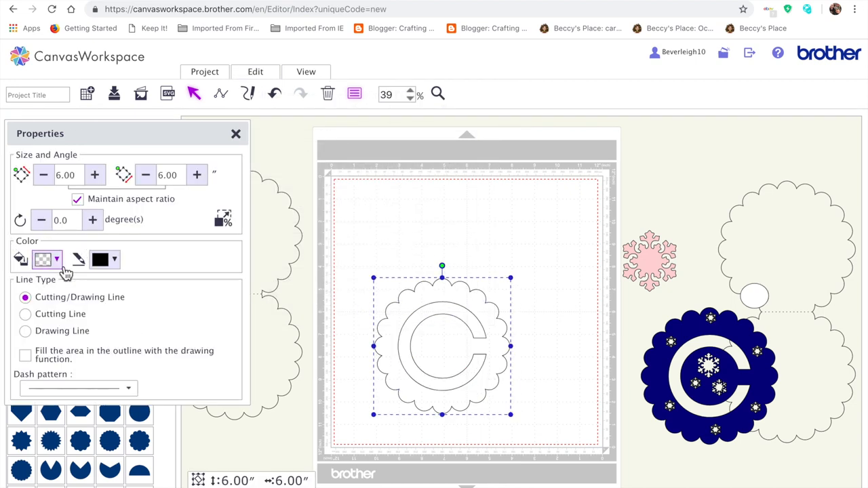
left_click(57, 259)
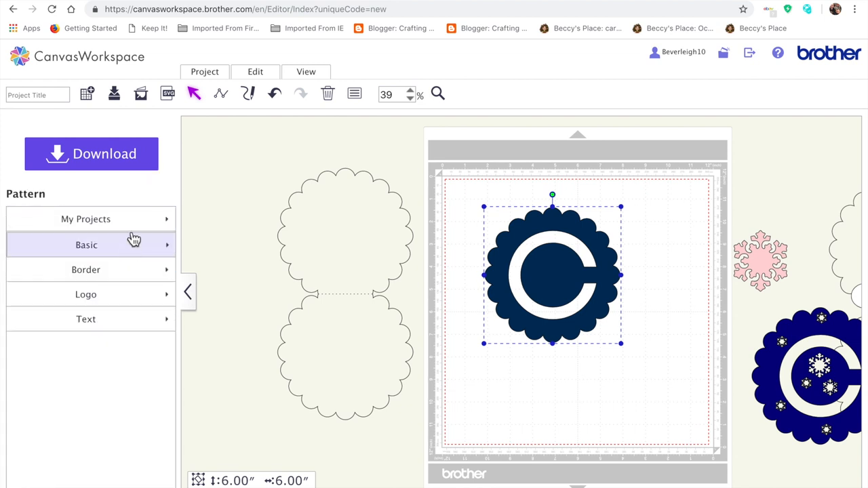
Step: Delete the small swirl and move the snowflake outline back to the mat's top corner
left_click(87, 218)
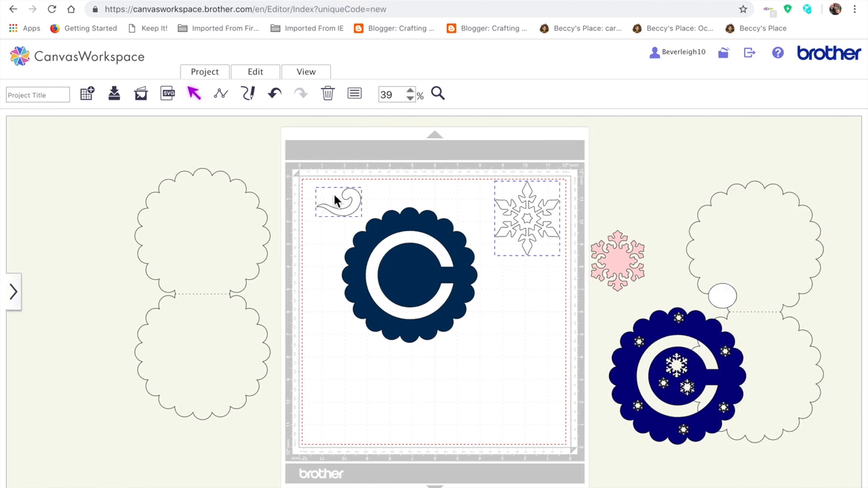
left_click(337, 200)
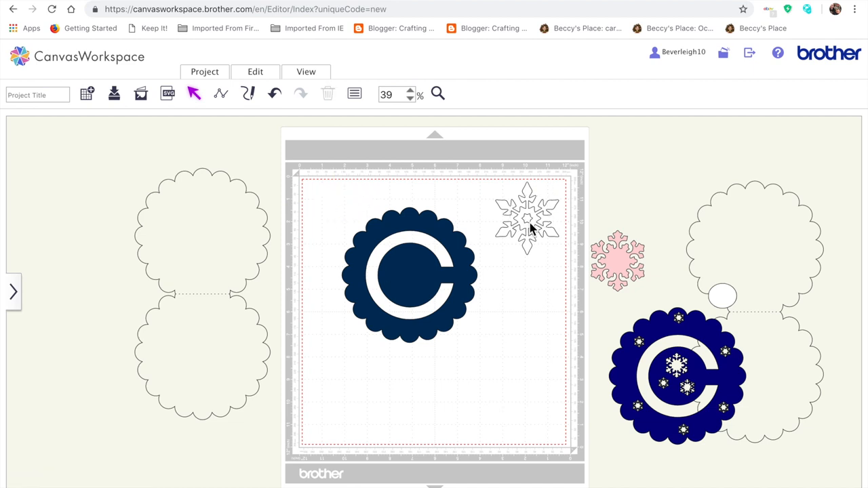
left_click(527, 223)
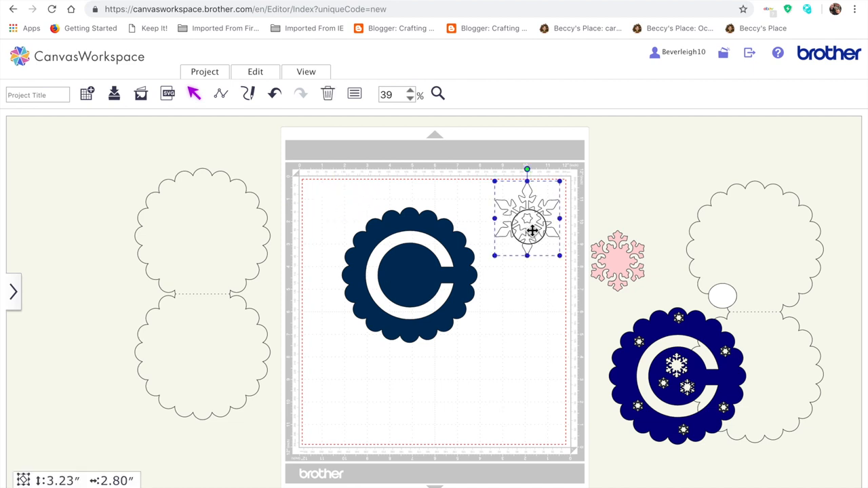
left_click_drag(526, 219, 456, 278)
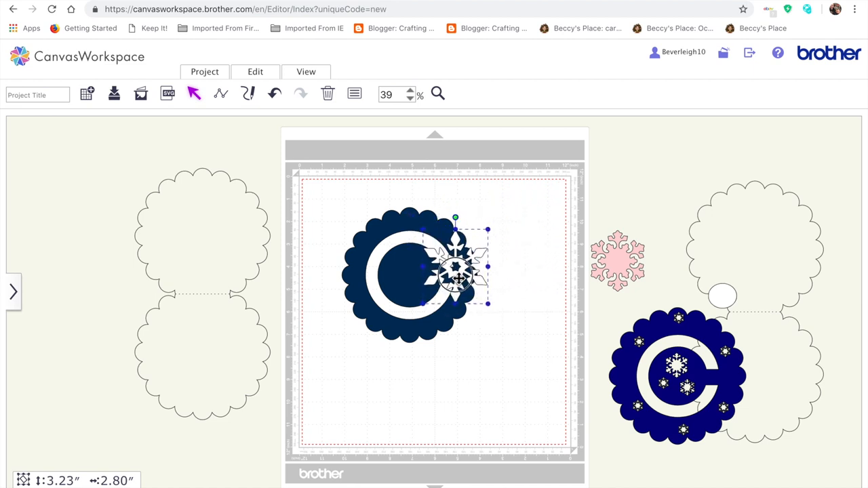
left_click_drag(456, 269, 518, 231)
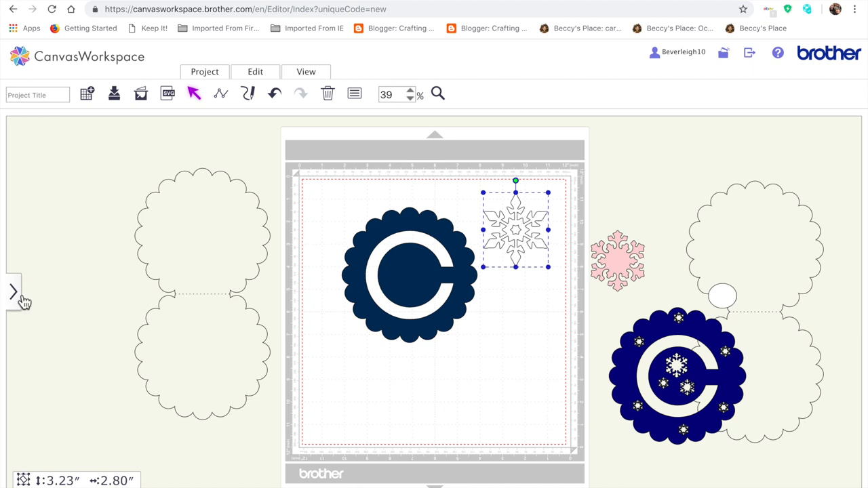
mouse_move(16, 299)
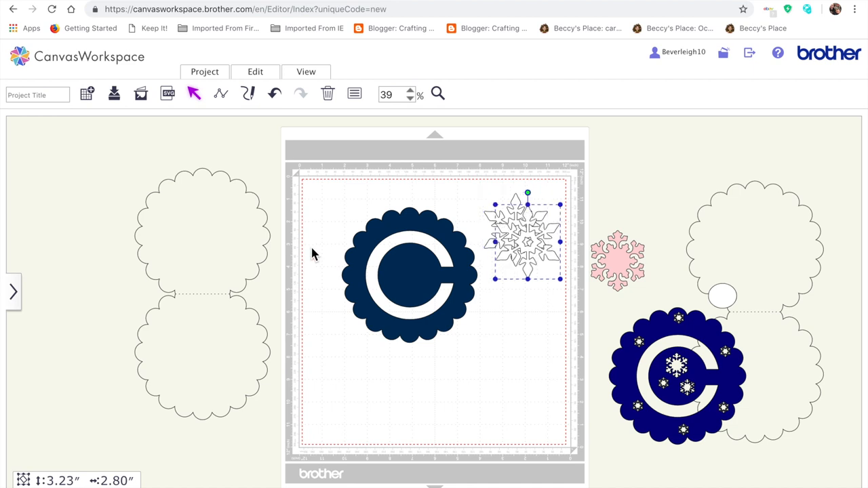
mouse_move(495, 206)
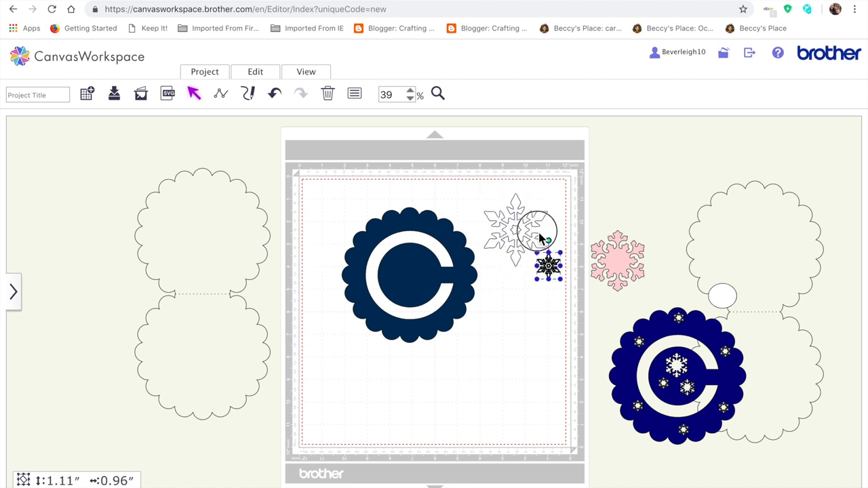
Step: Centre the small snowflake in the C opening and select the 3.23-inch outline snowflake's properties
left_click_drag(548, 266, 407, 266)
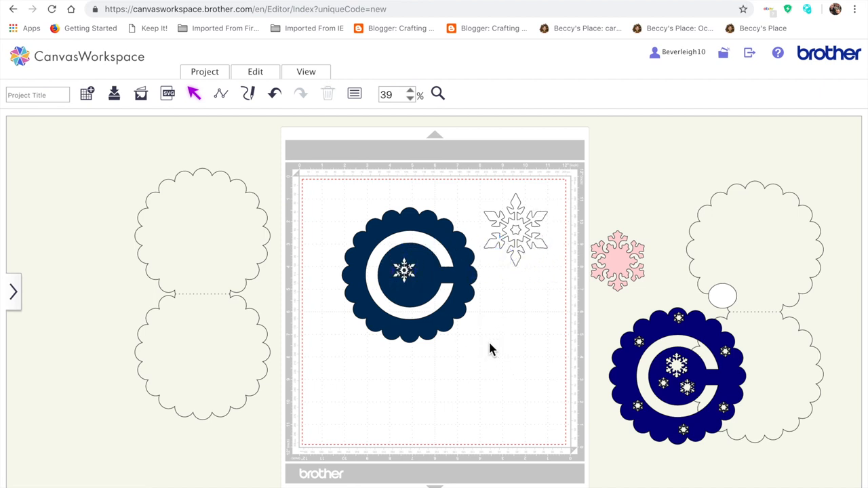
left_click(407, 272)
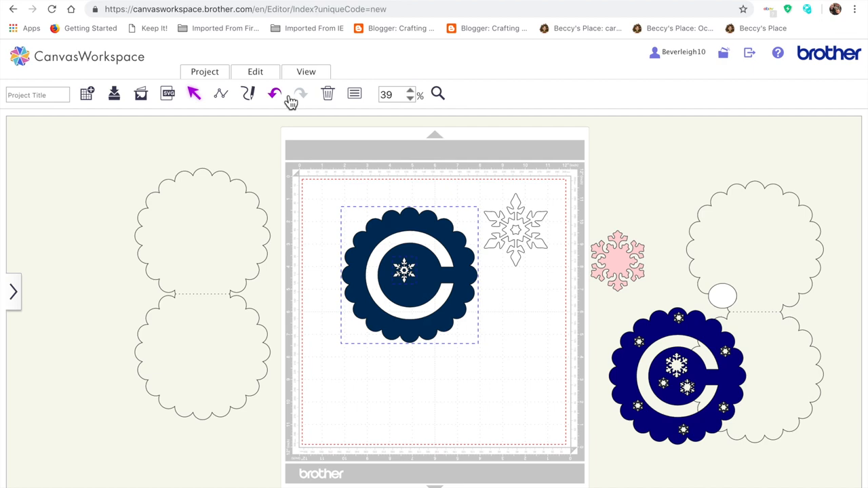
left_click(255, 70)
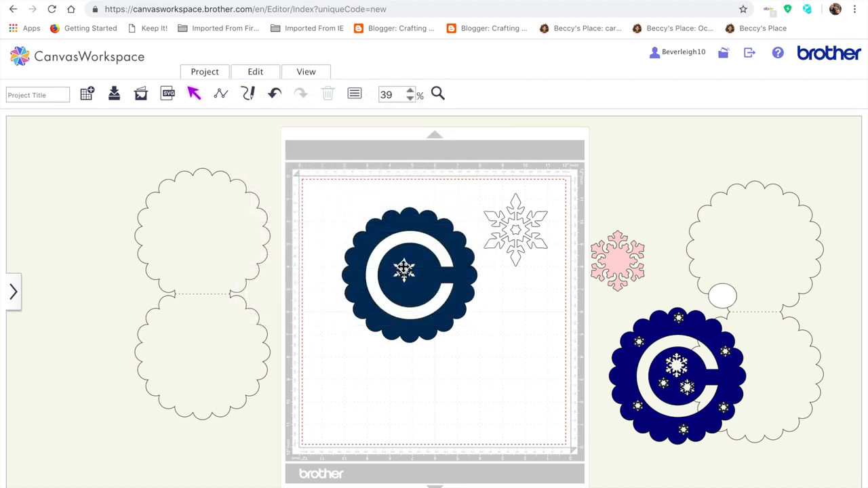
left_click(404, 271)
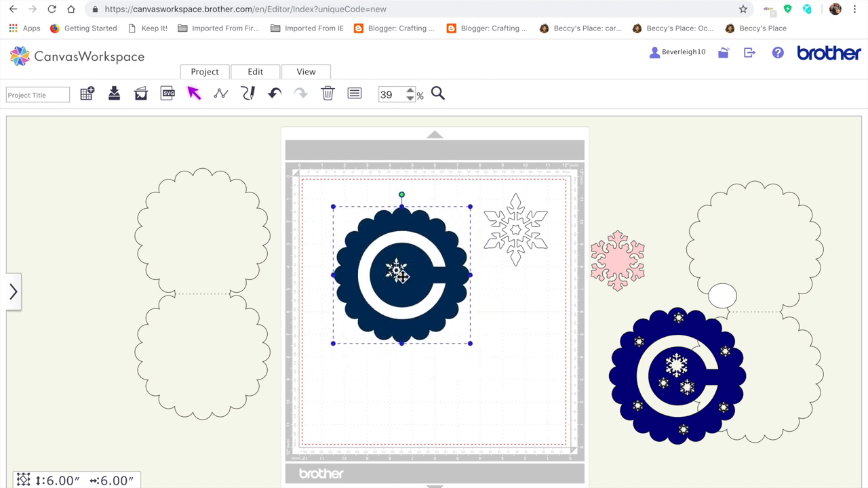
mouse_move(555, 319)
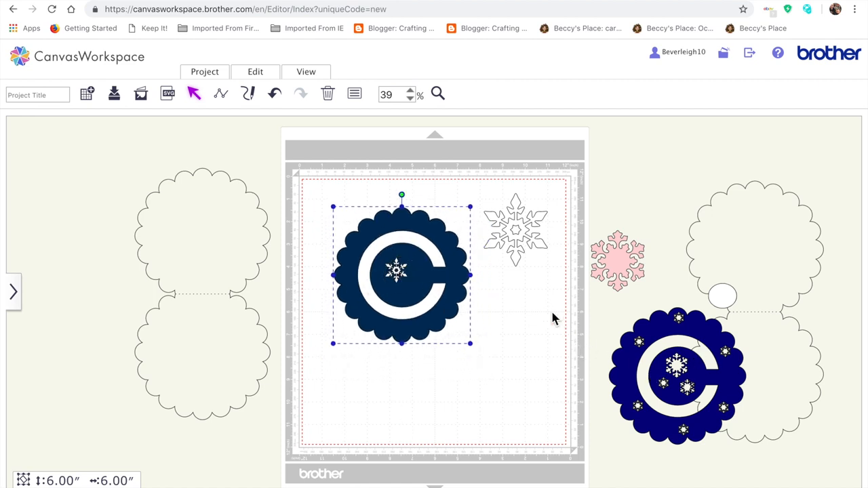
mouse_move(523, 242)
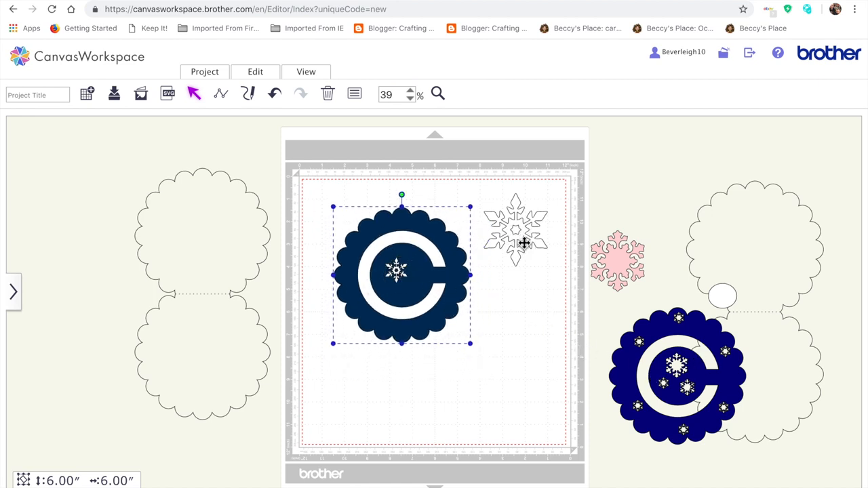
left_click(354, 94)
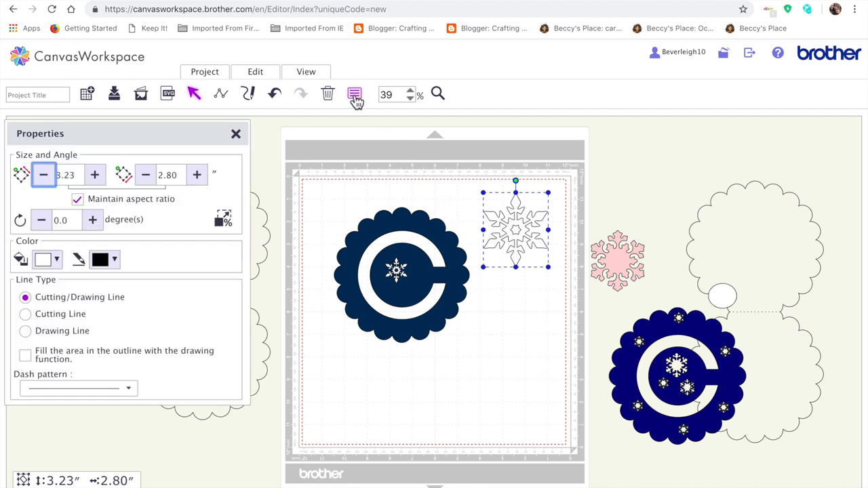
Step: Fill the 3.23-inch outline snowflake with light pink
left_click(44, 259)
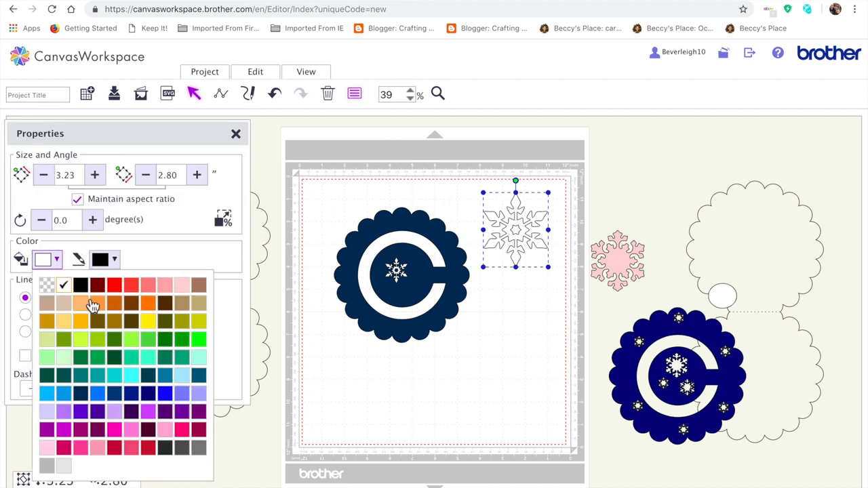
left_click(93, 304)
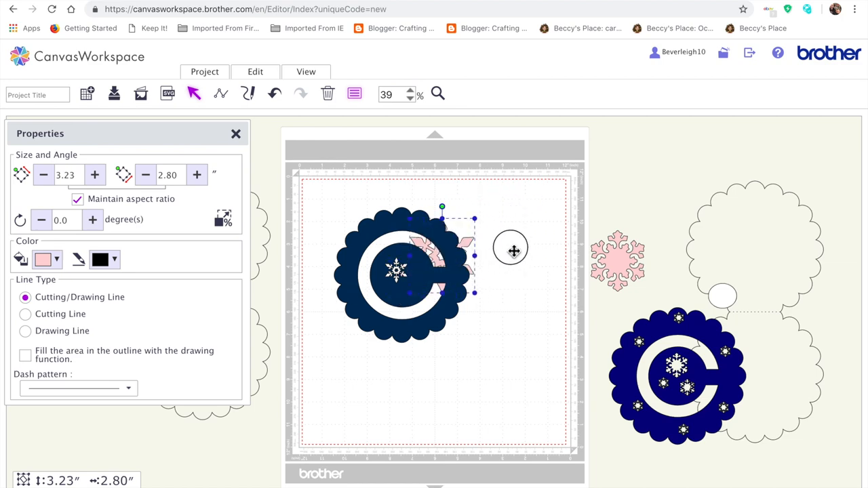
left_click(255, 71)
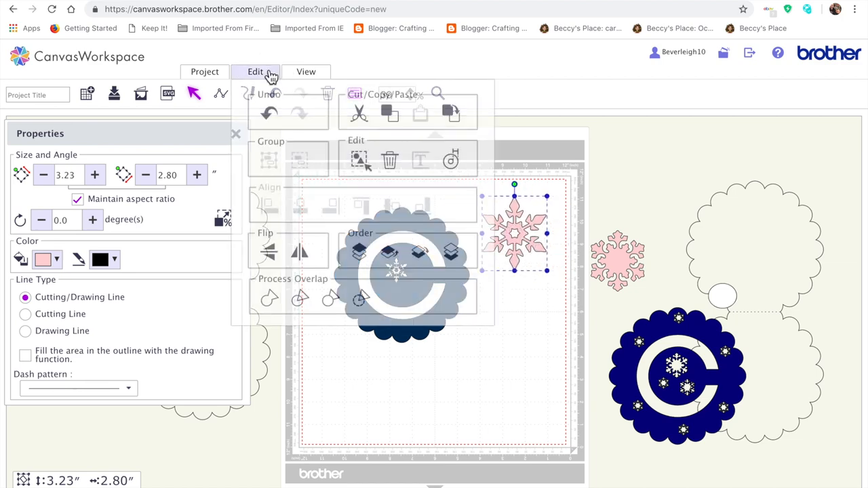
left_click(255, 71)
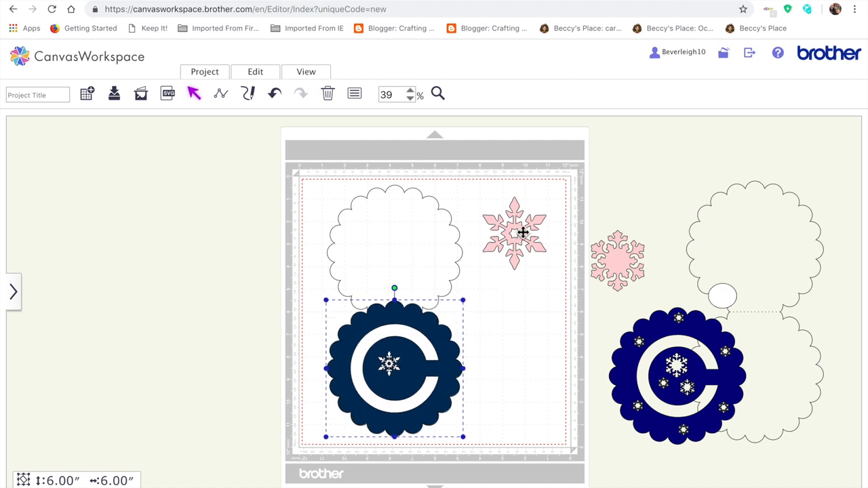
Step: Move the pink snowflake onto the C-track end and stretch a small circle into an oval beside it
left_click_drag(516, 230, 424, 352)
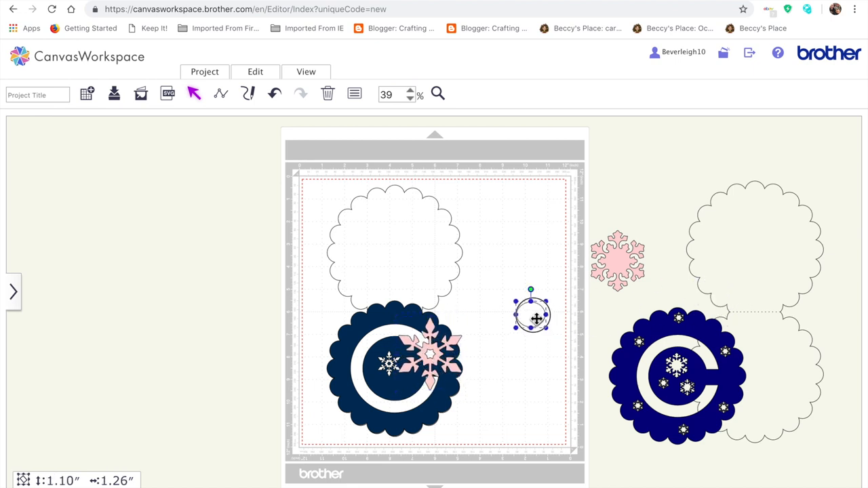
left_click_drag(532, 314, 504, 301)
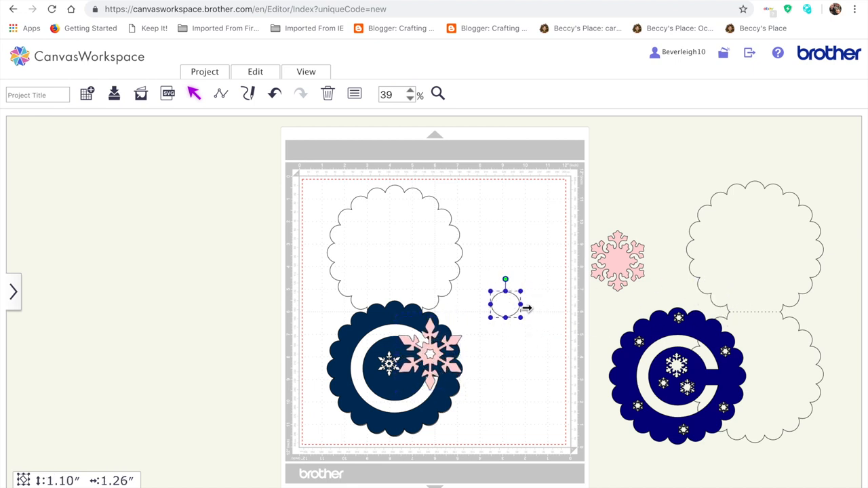
left_click_drag(526, 308, 542, 305)
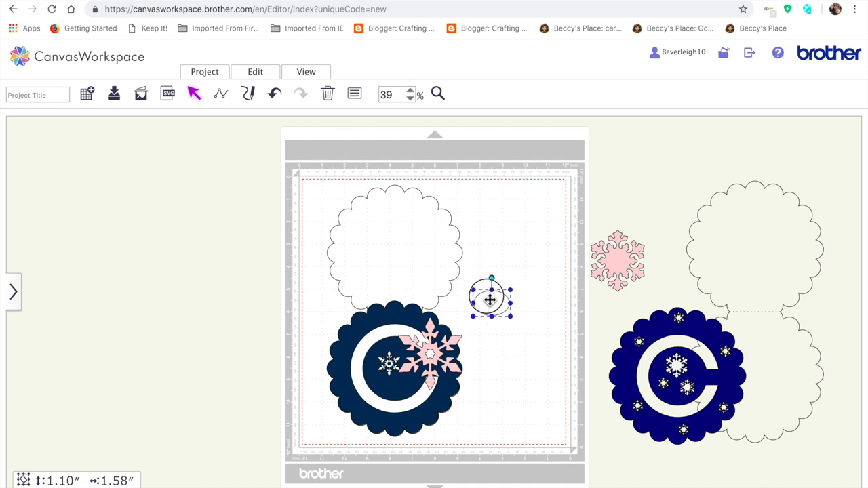
Step: Fill the oval white in Properties and place it over the snowflake's centre
left_click(255, 71)
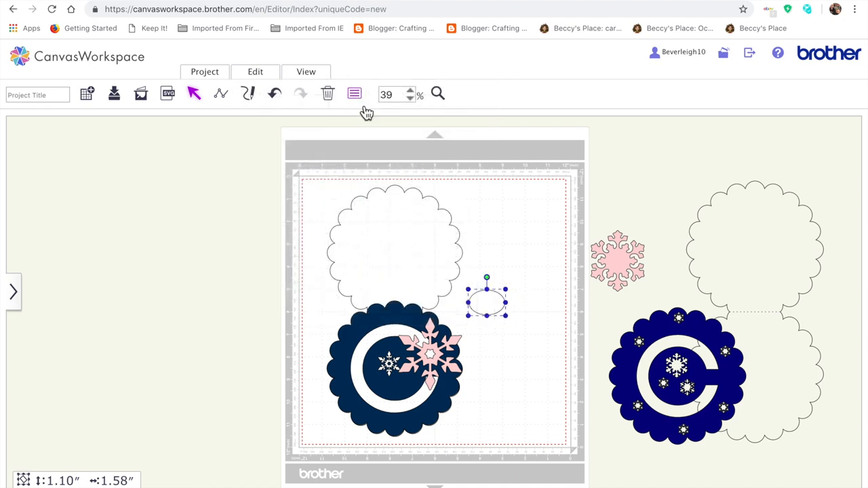
left_click(354, 94)
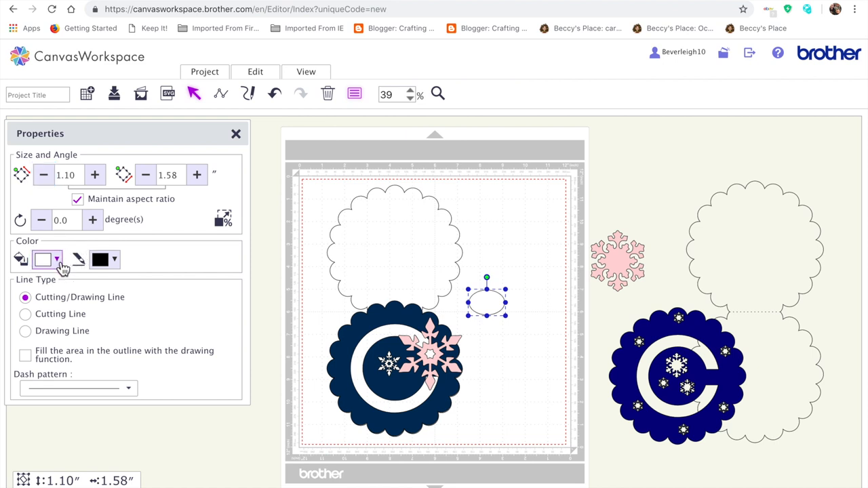
left_click(57, 261)
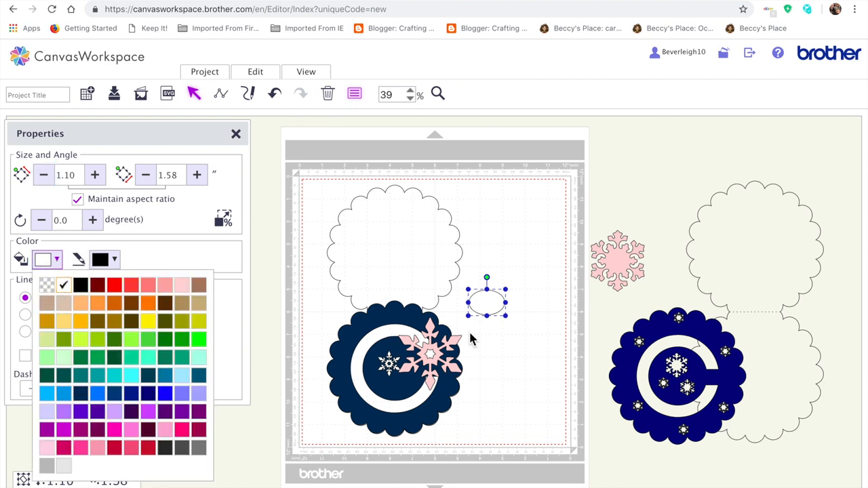
left_click_drag(487, 301, 431, 350)
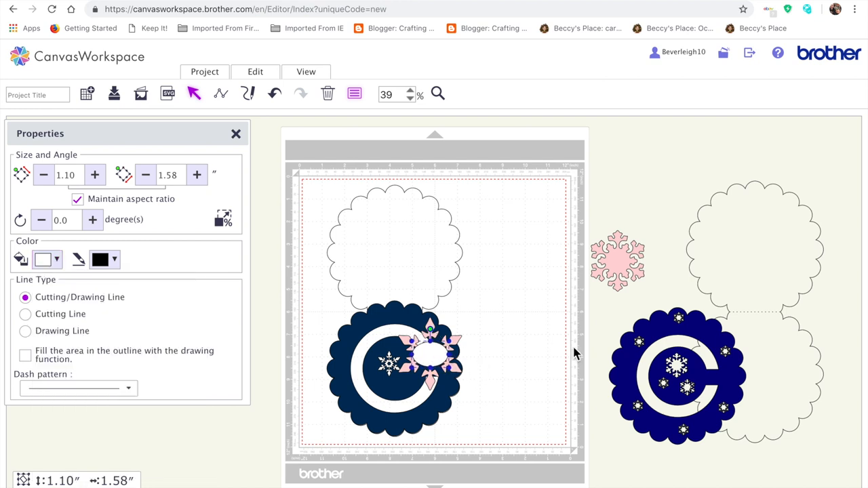
Step: Deselect everything and bring up the library of ready-made pattern shapes
left_click(474, 396)
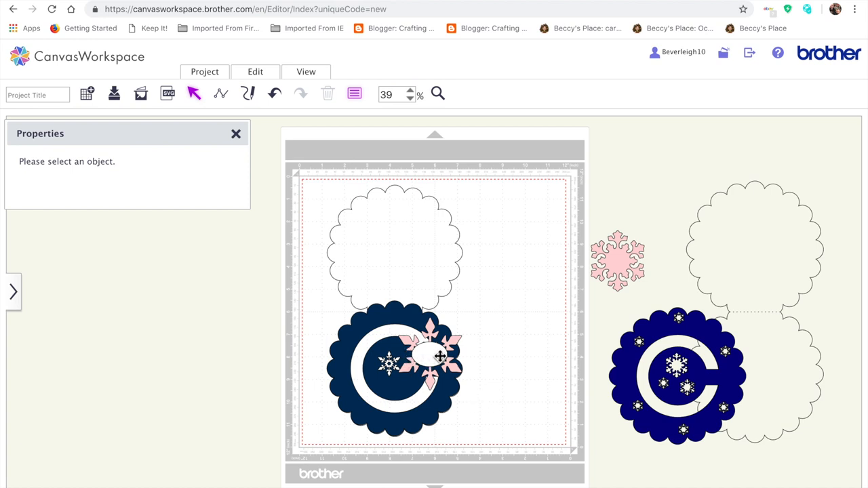
left_click(429, 350)
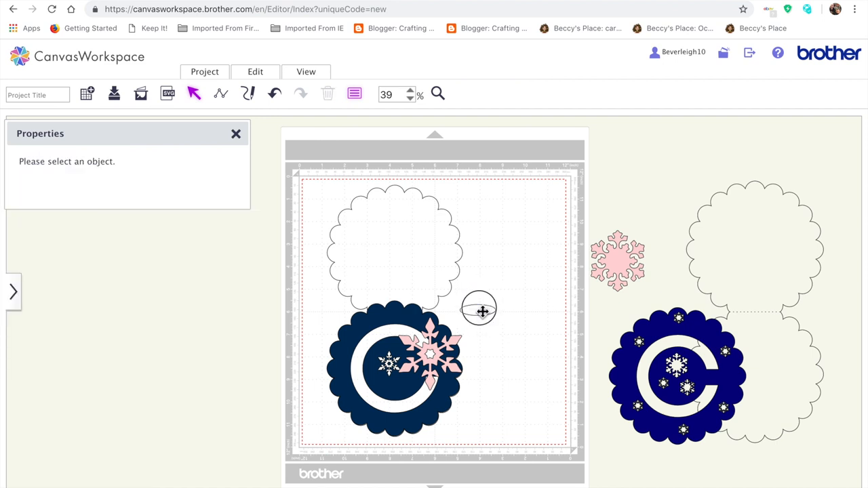
left_click(431, 353)
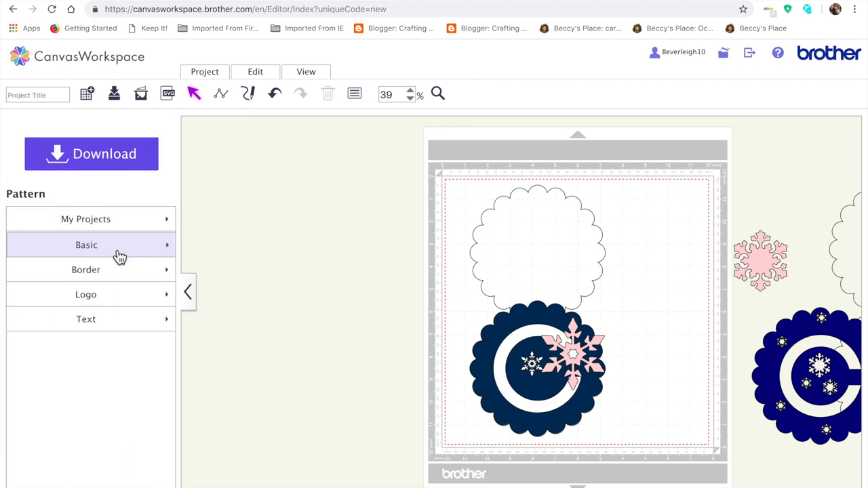
Step: Add an elongated hexagon from Basic shapes, flatten it to a sliver, then discard it
left_click(87, 244)
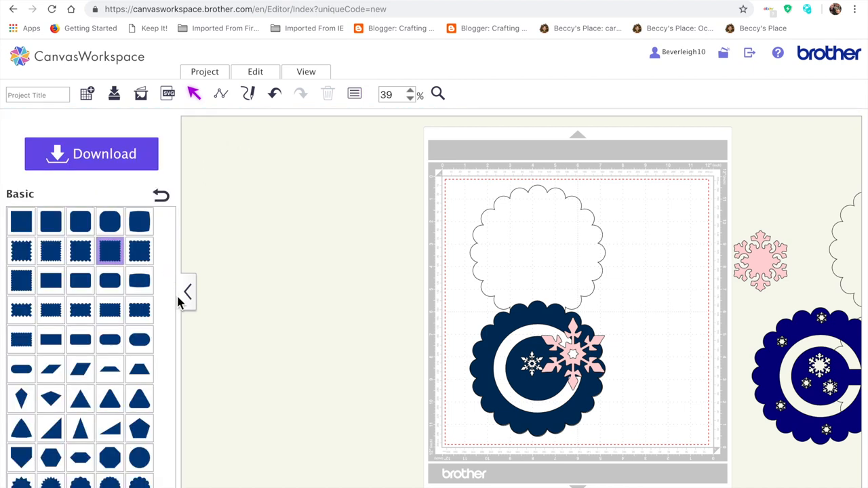
left_click(81, 458)
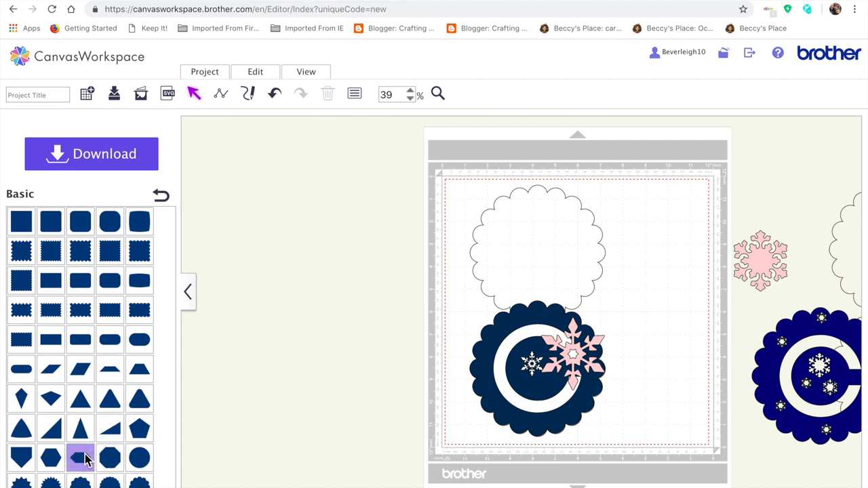
left_click(79, 459)
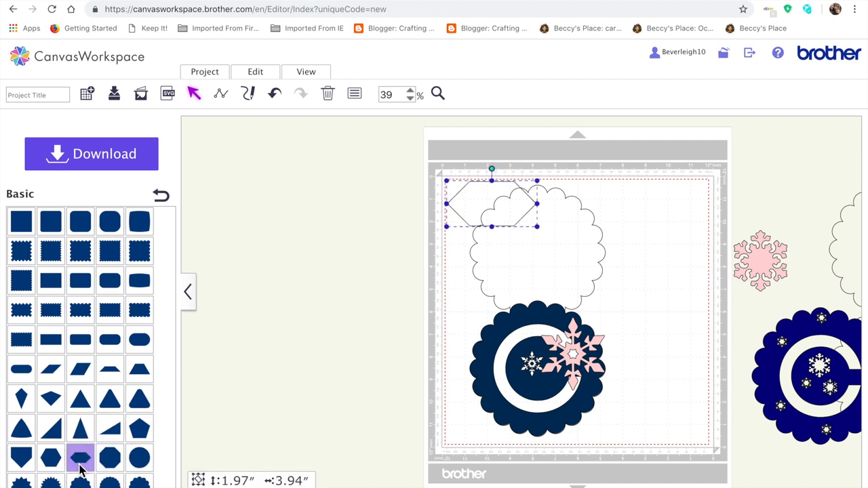
left_click_drag(491, 204, 608, 246)
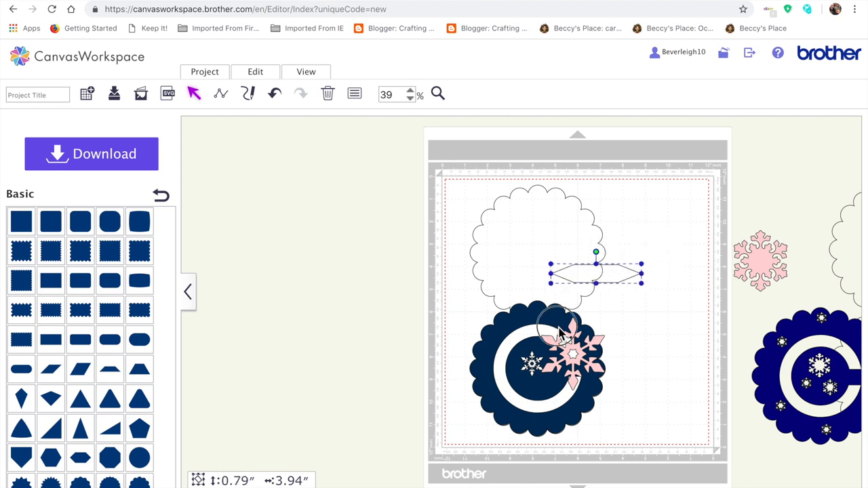
left_click_drag(595, 274, 623, 293)
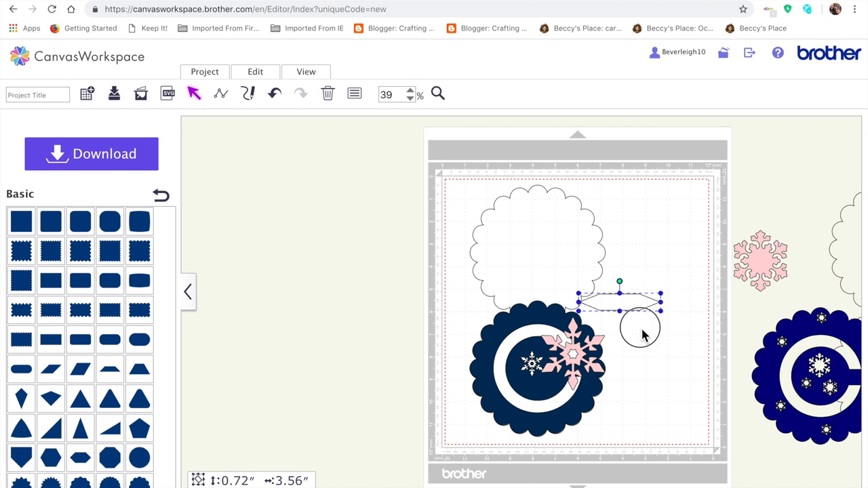
left_click(328, 92)
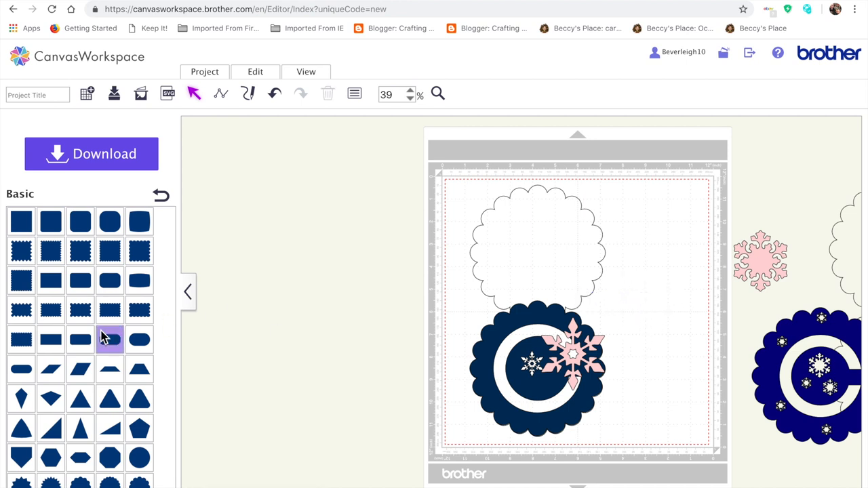
Step: Add a basic rectangle shape to the mat instead
left_click(108, 339)
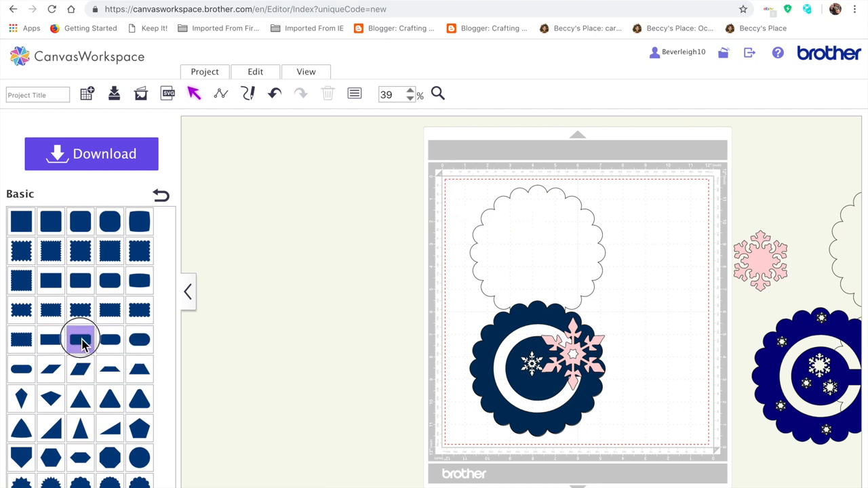
left_click(80, 339)
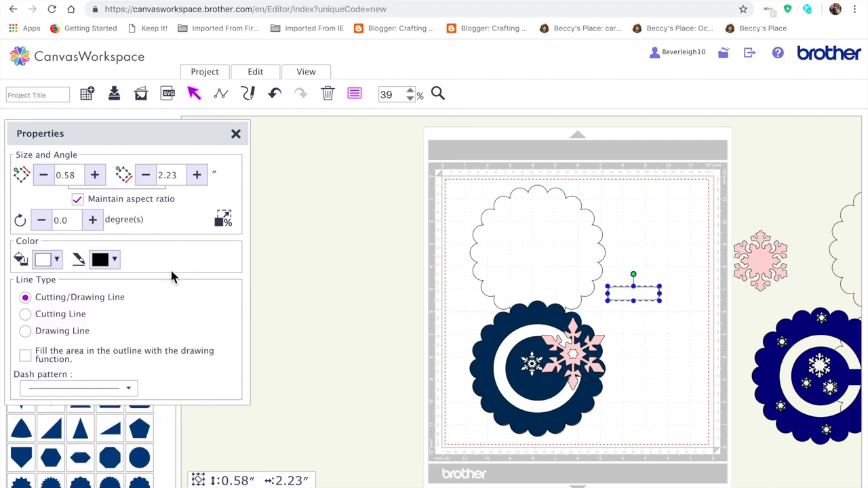
Step: Move the rectangle into the C-track circle's centre and resize it to 1.30 x 1.69 inches
left_click(255, 71)
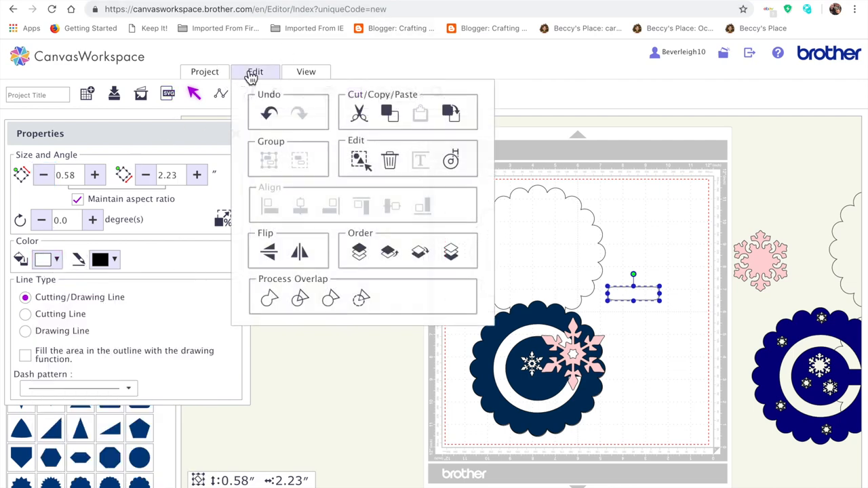
left_click(255, 71)
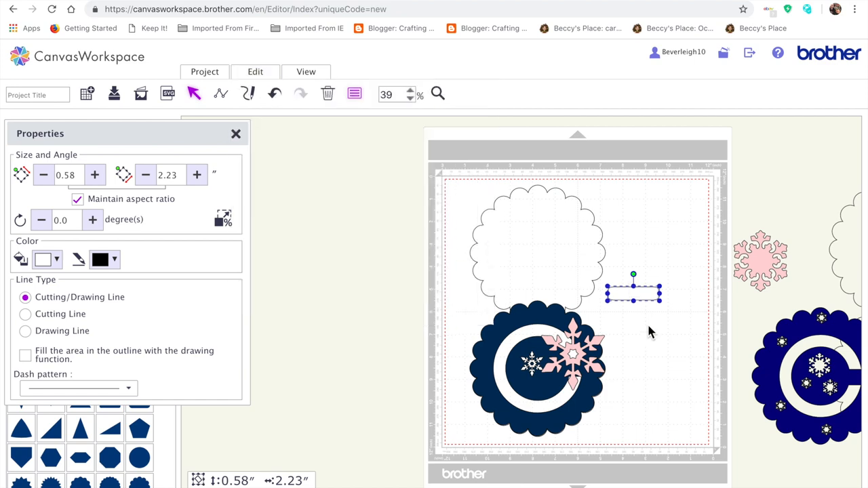
left_click_drag(633, 291, 580, 355)
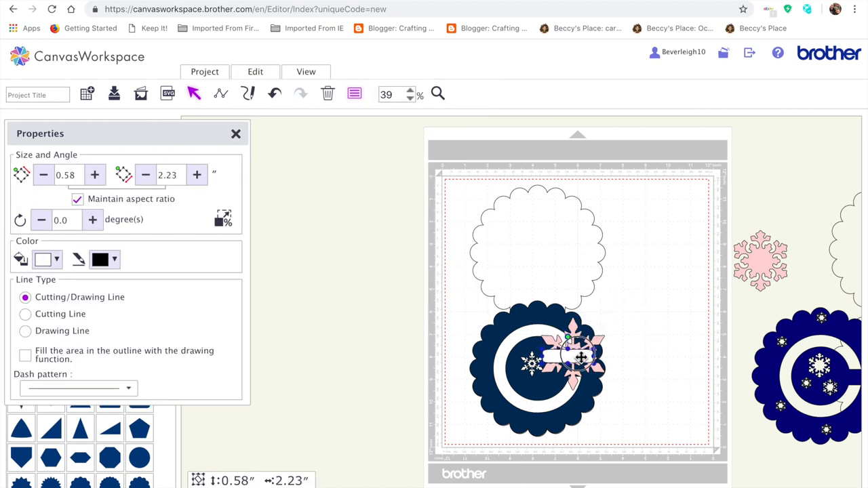
left_click_drag(580, 355, 572, 355)
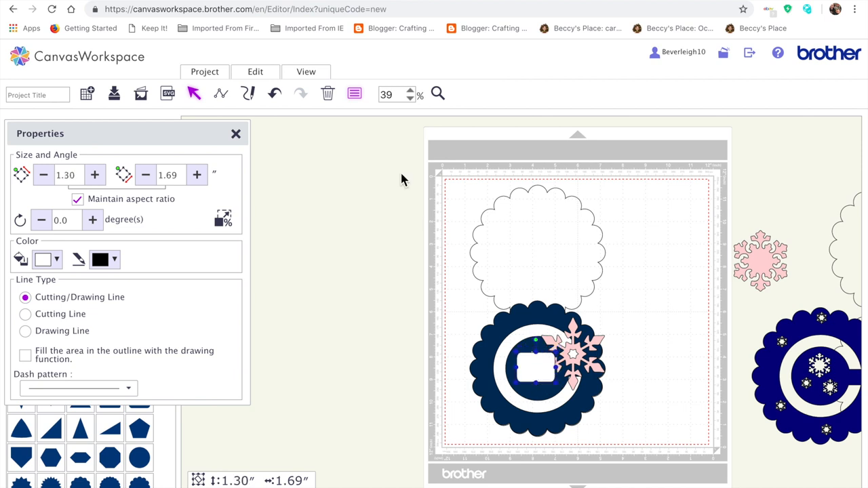
Step: Send the rectangle backward with Edit > Order so it sits beneath the snowflake, then deselect
left_click(255, 71)
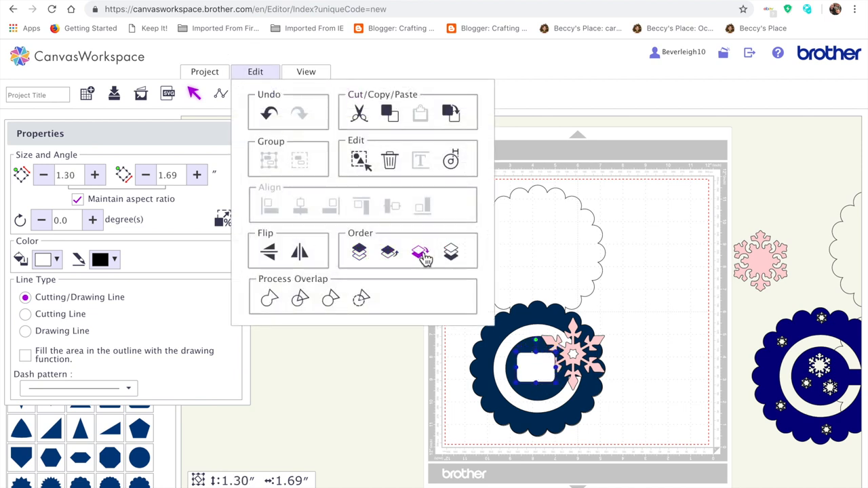
left_click(417, 252)
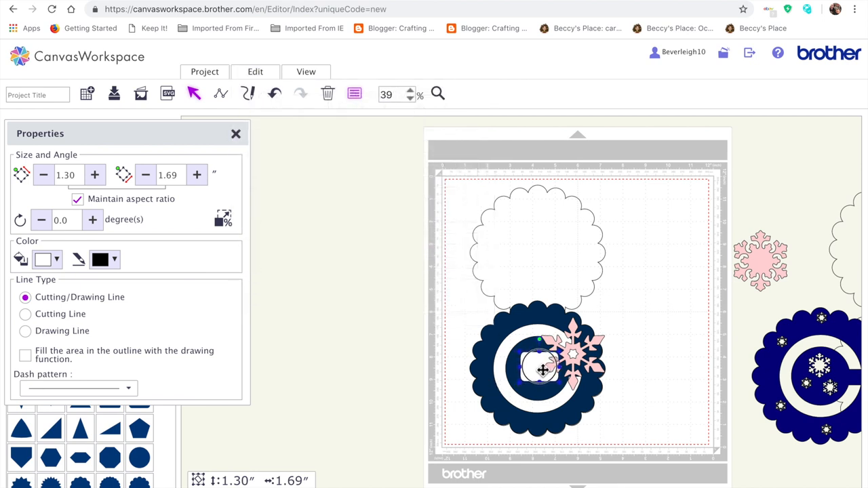
left_click(635, 434)
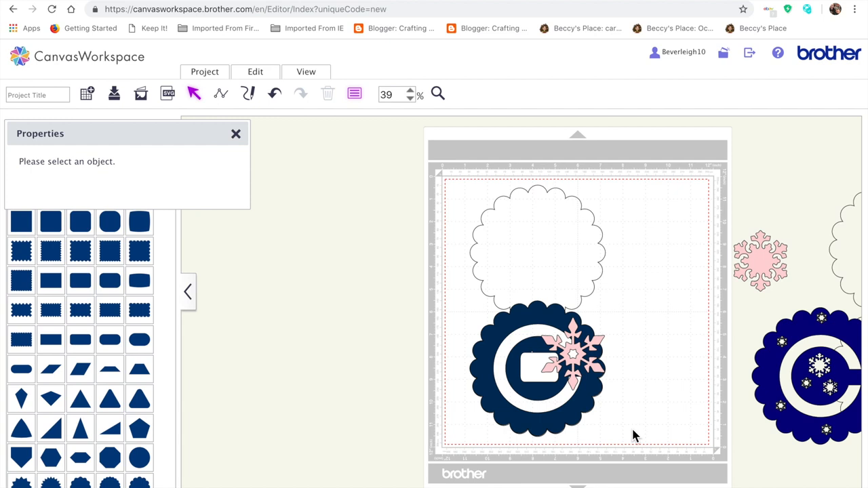
mouse_move(645, 252)
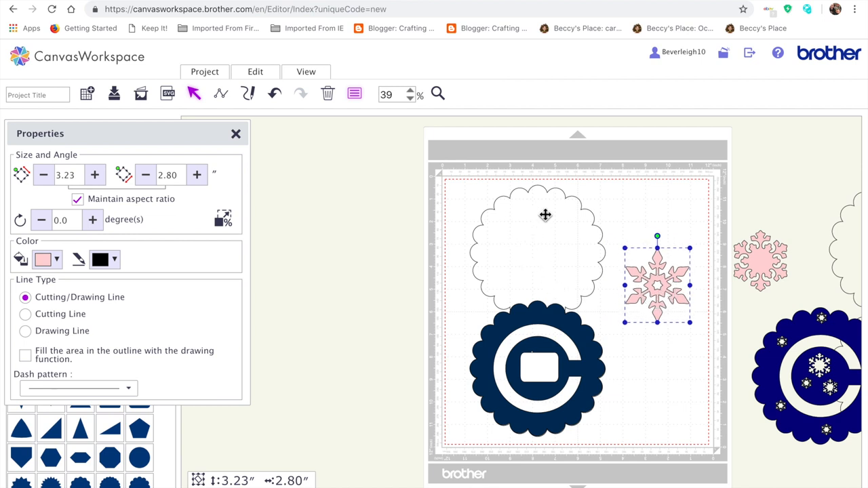
mouse_move(505, 271)
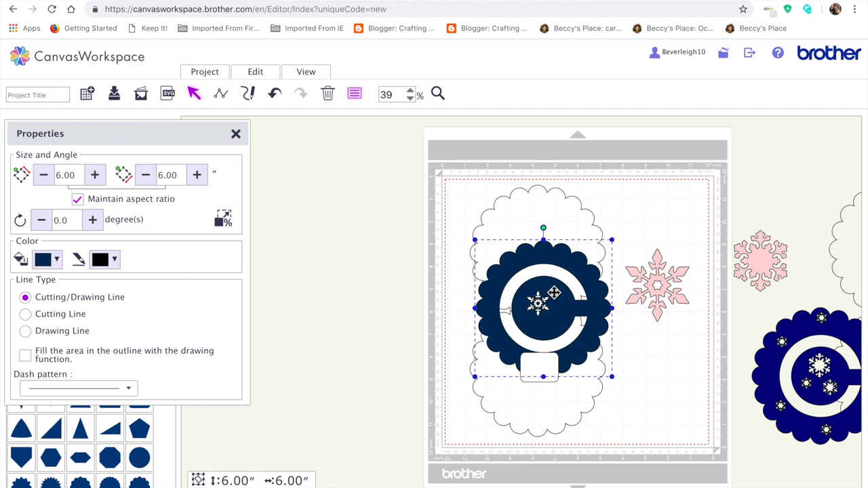
mouse_move(564, 277)
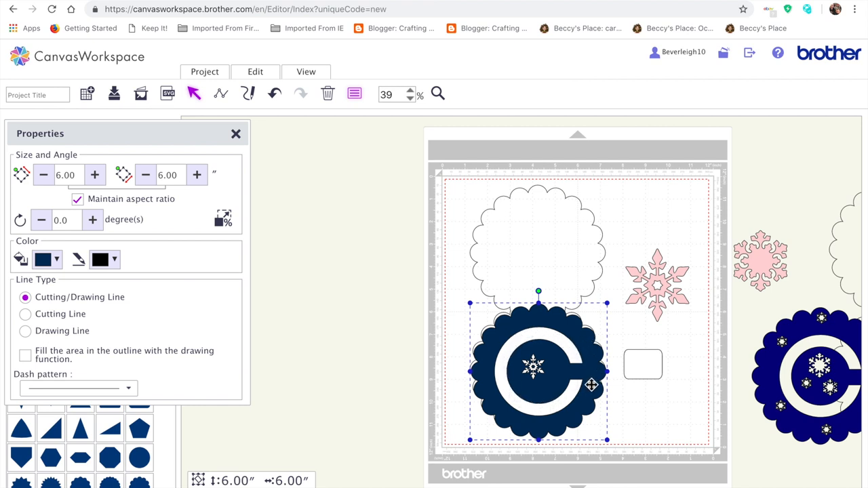
mouse_move(583, 363)
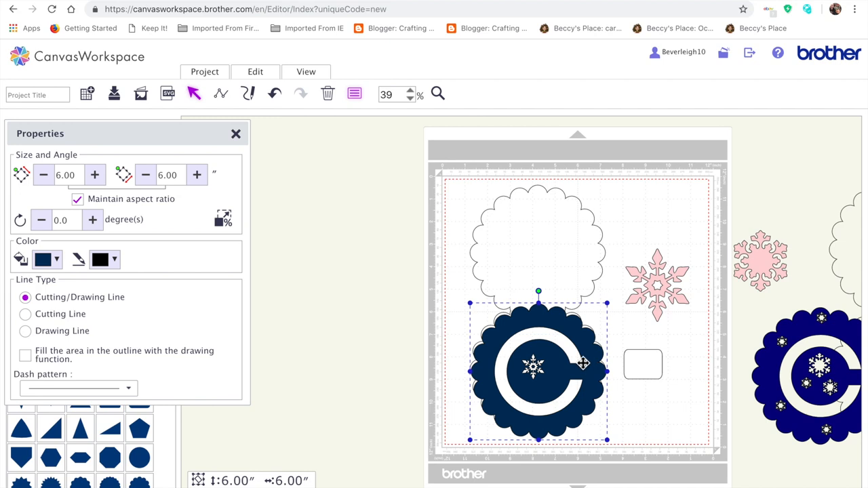
mouse_move(560, 406)
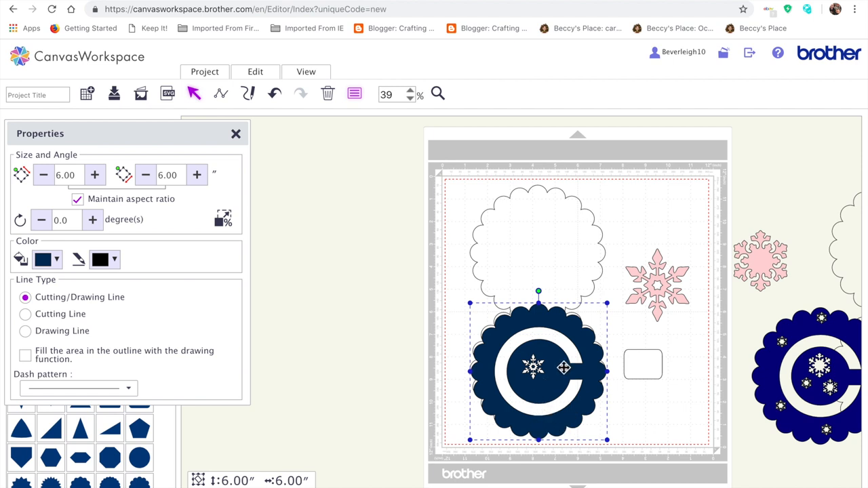
mouse_move(521, 331)
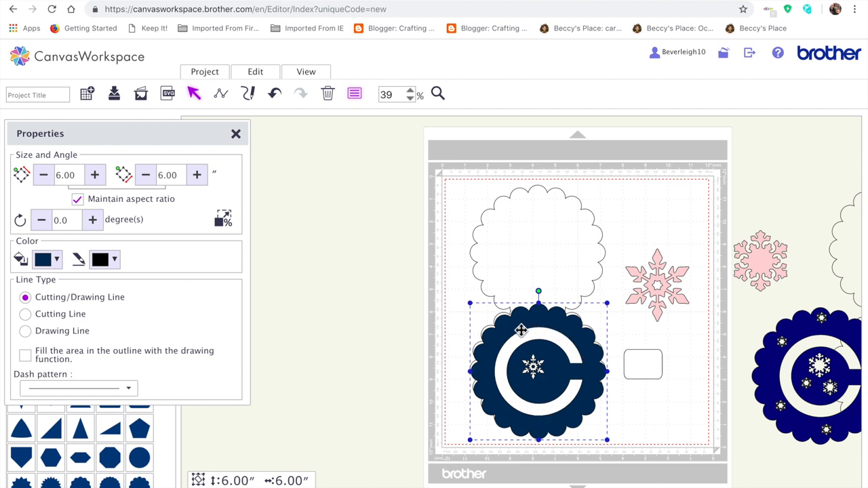
mouse_move(510, 417)
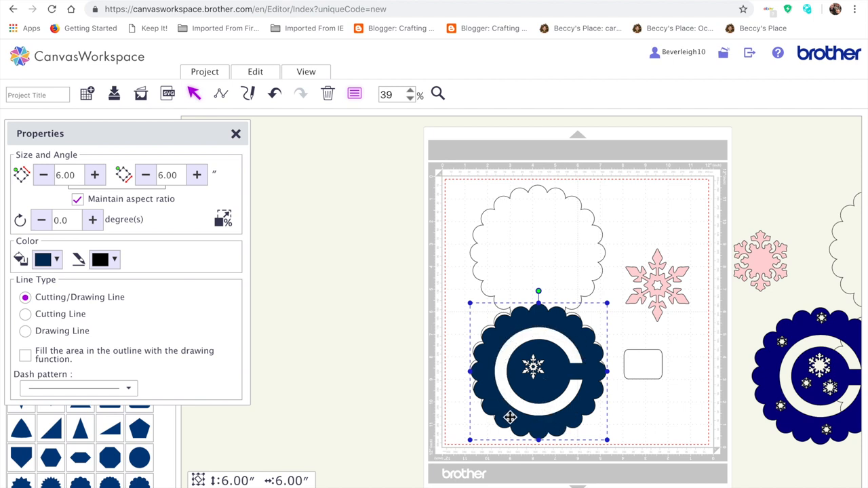
mouse_move(564, 358)
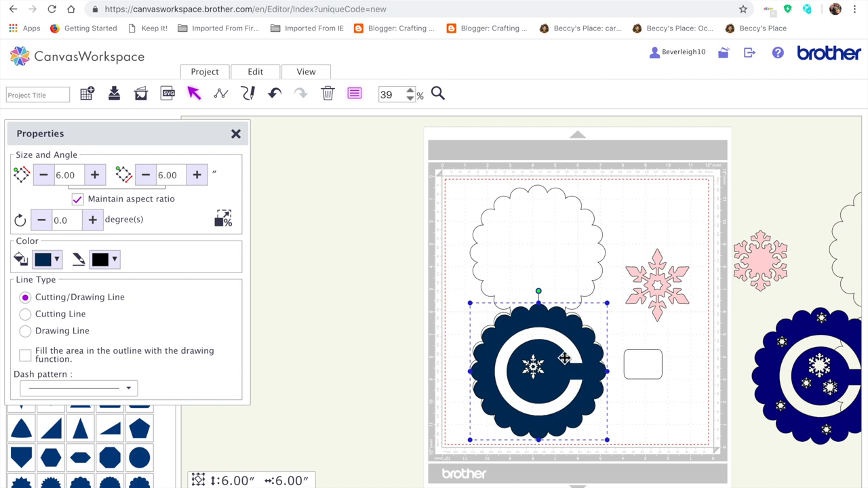
mouse_move(592, 347)
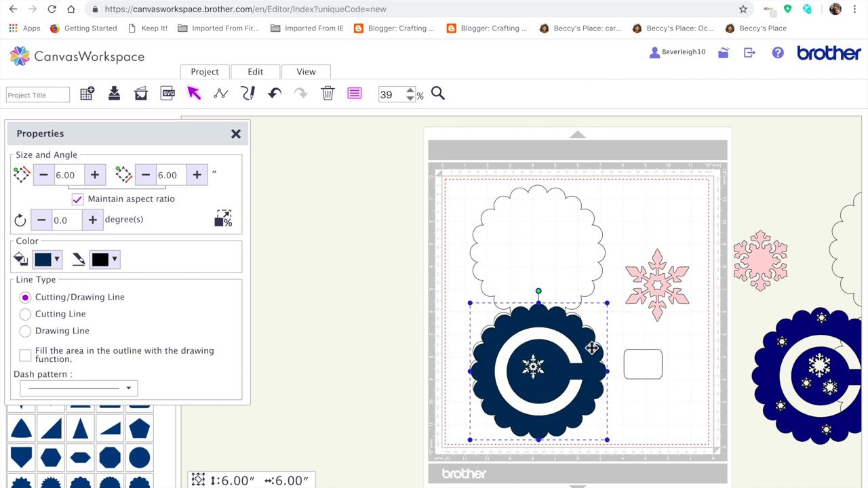
mouse_move(490, 341)
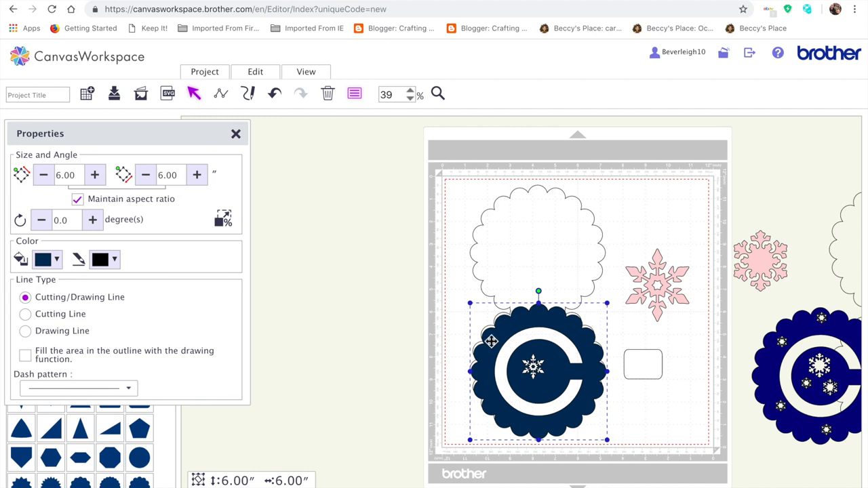
mouse_move(415, 331)
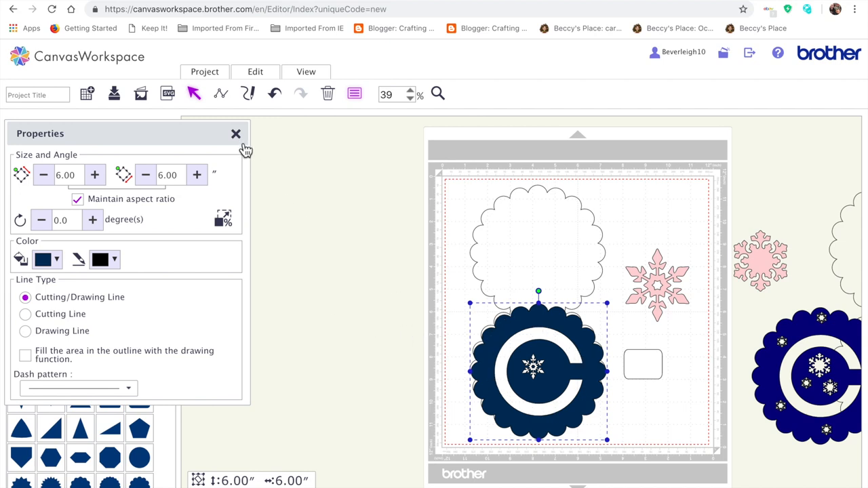
Step: Start typing the snowflake penny slider title into the Project Title box
left_click(236, 133)
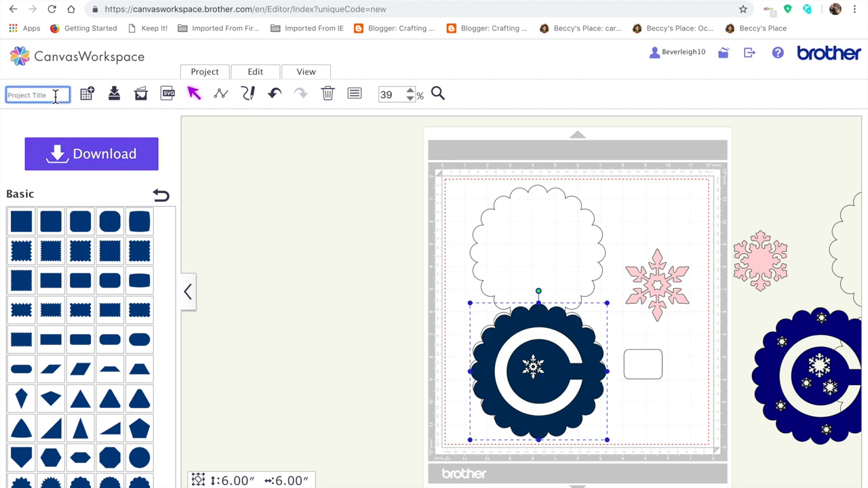
type("sno")
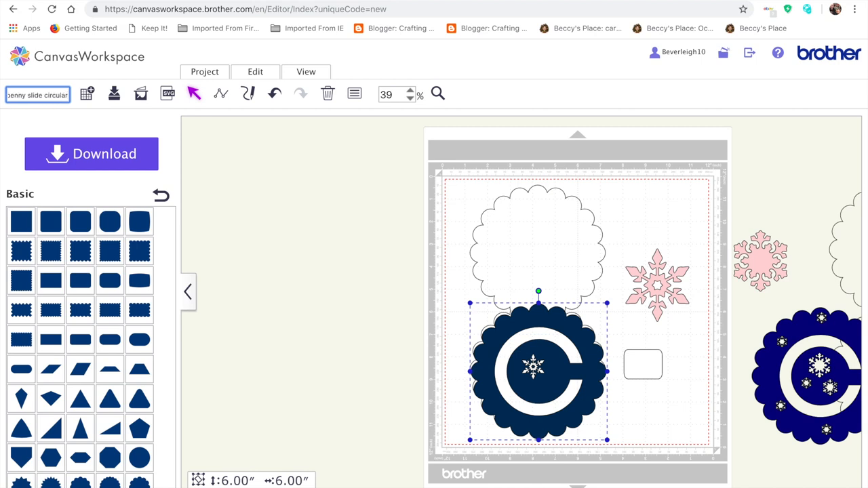
mouse_move(182, 133)
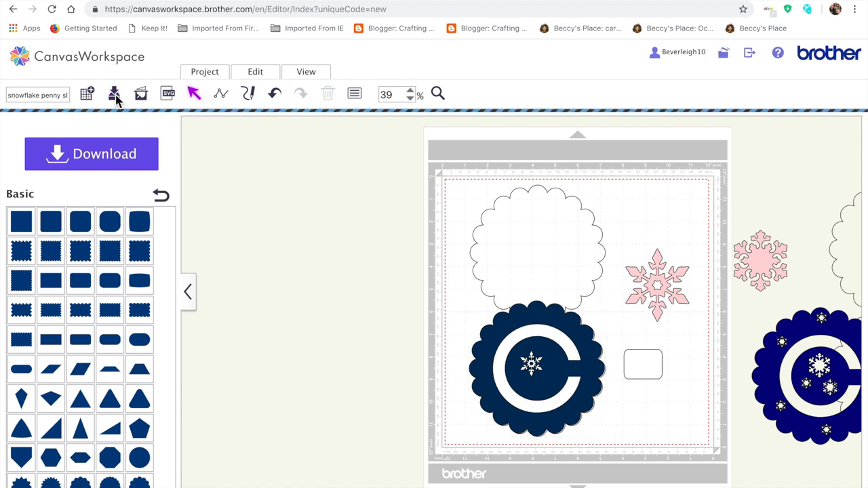
mouse_move(111, 163)
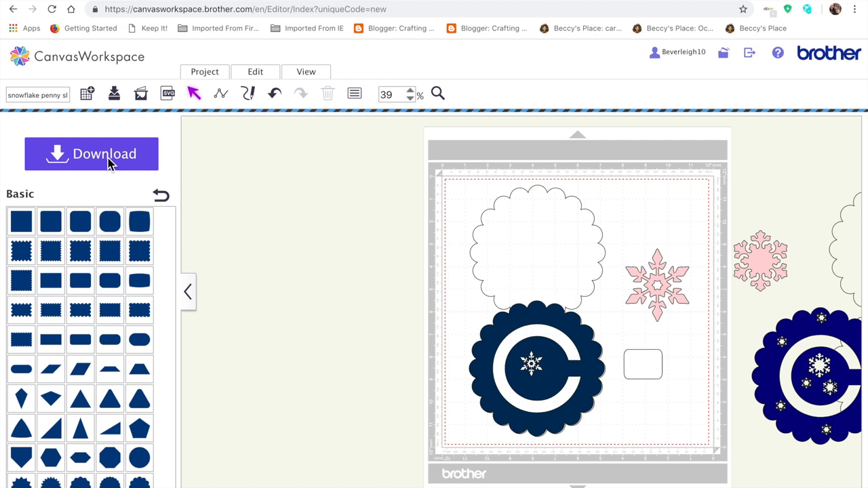
mouse_move(464, 141)
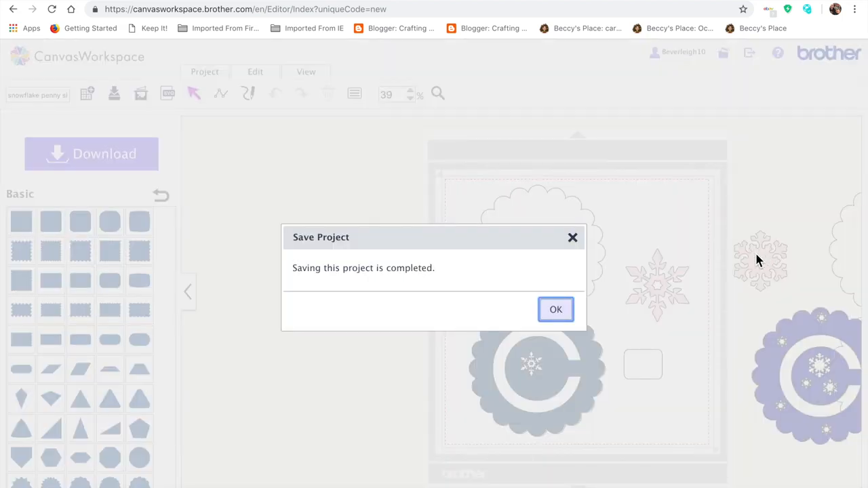
Step: Acknowledge the Save Project confirmation and return to the mat with the card pieces
left_click(556, 309)
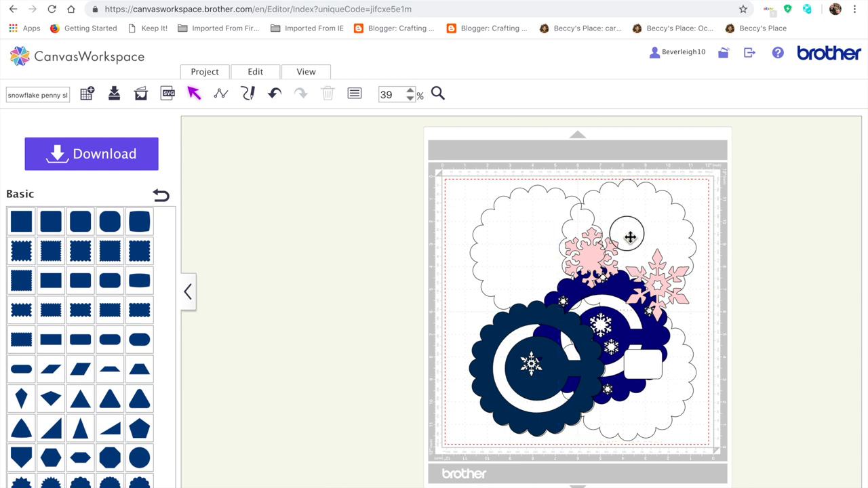
left_click(630, 236)
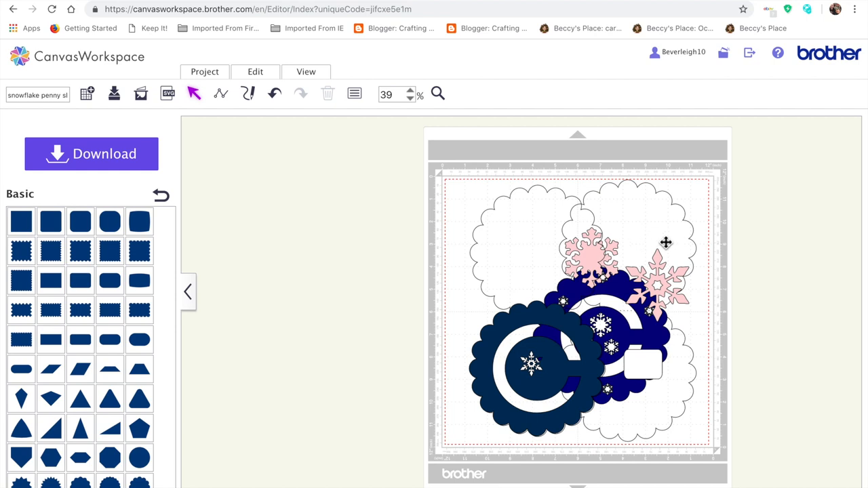
mouse_move(522, 301)
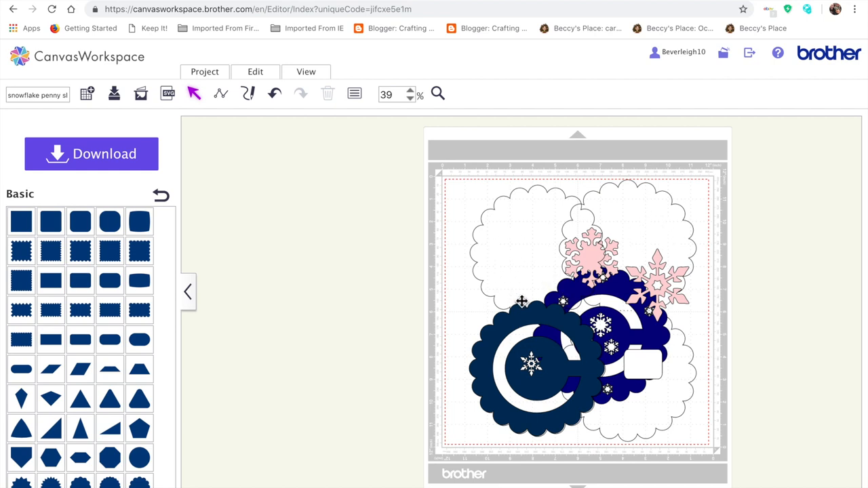